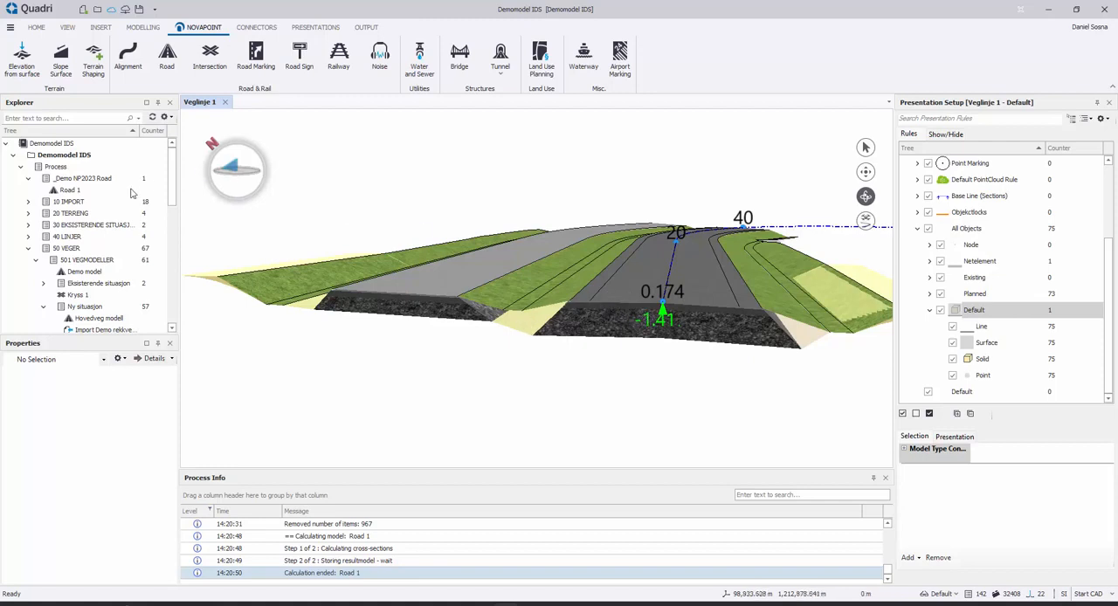
Open the Road 1 task for editing and switch to the Design tools.
double_click(70, 190)
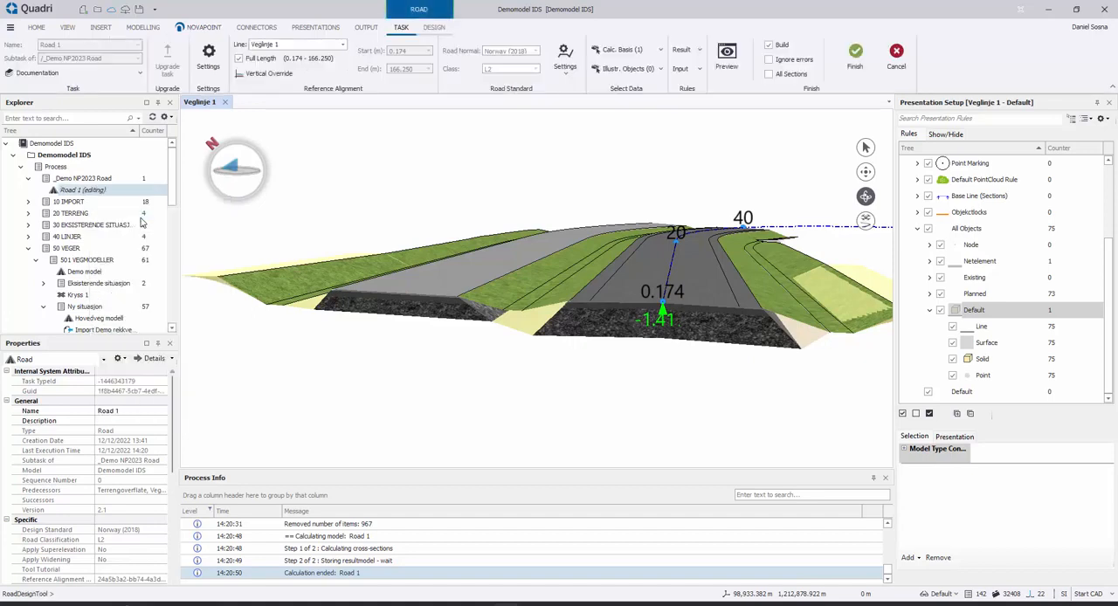
click(435, 27)
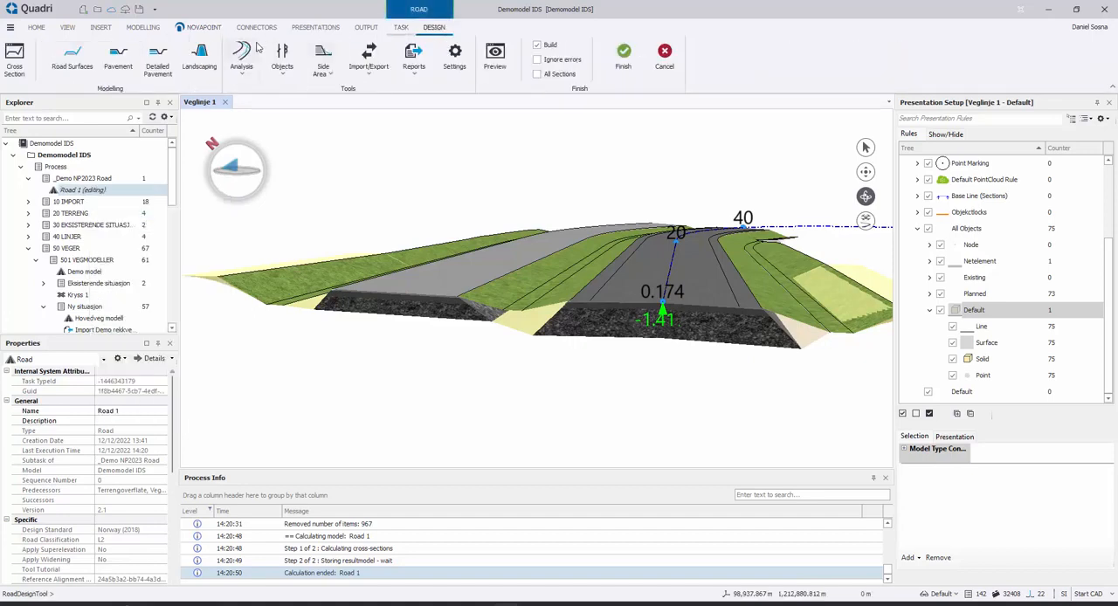
mouse_move(118, 57)
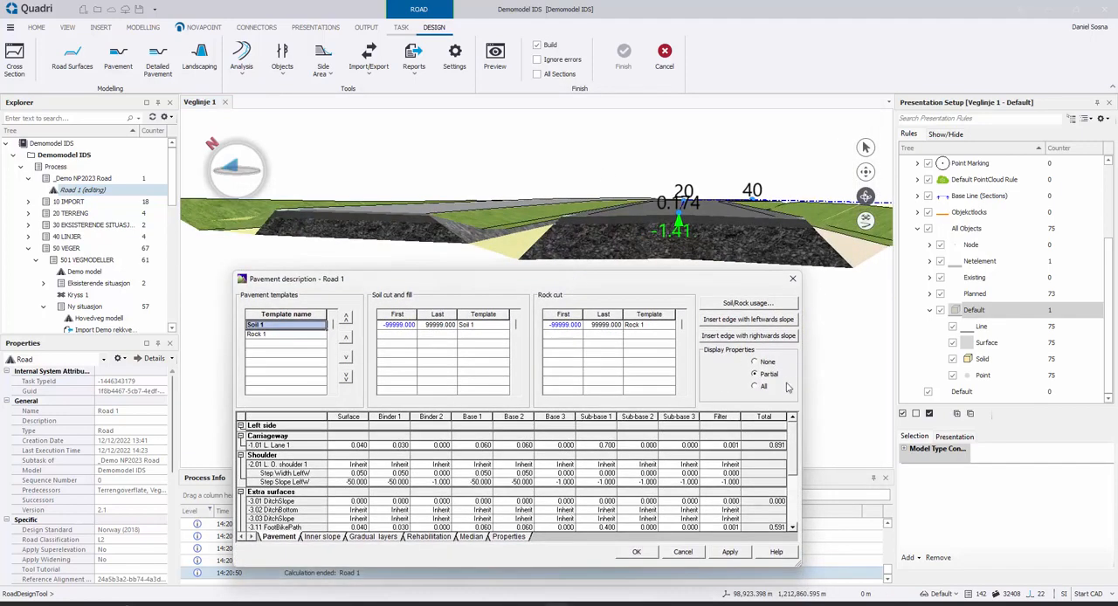
mouse_move(664, 301)
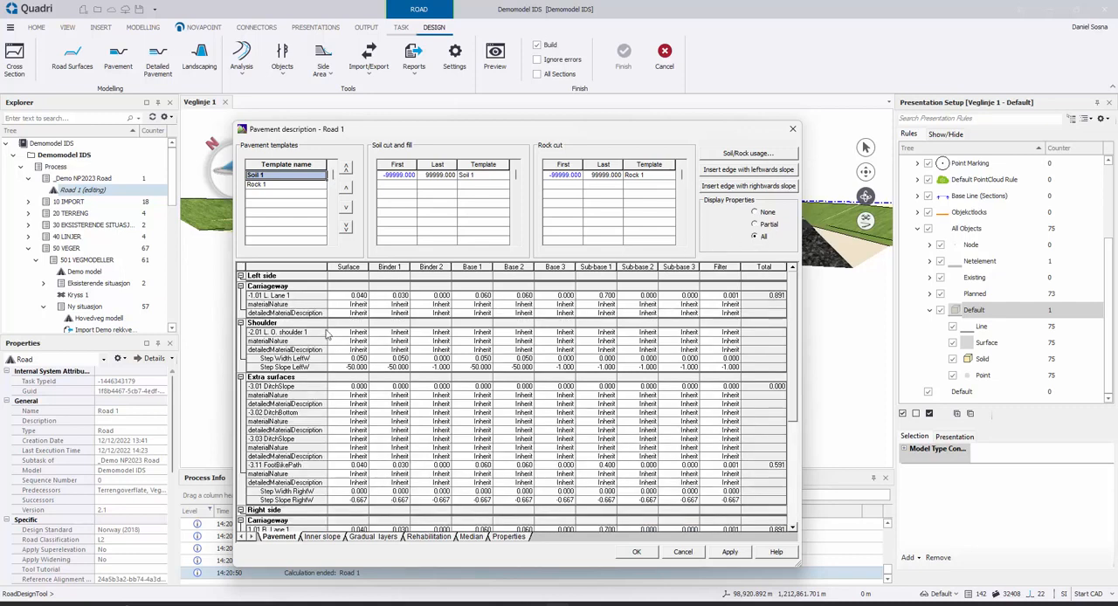
mouse_move(327, 304)
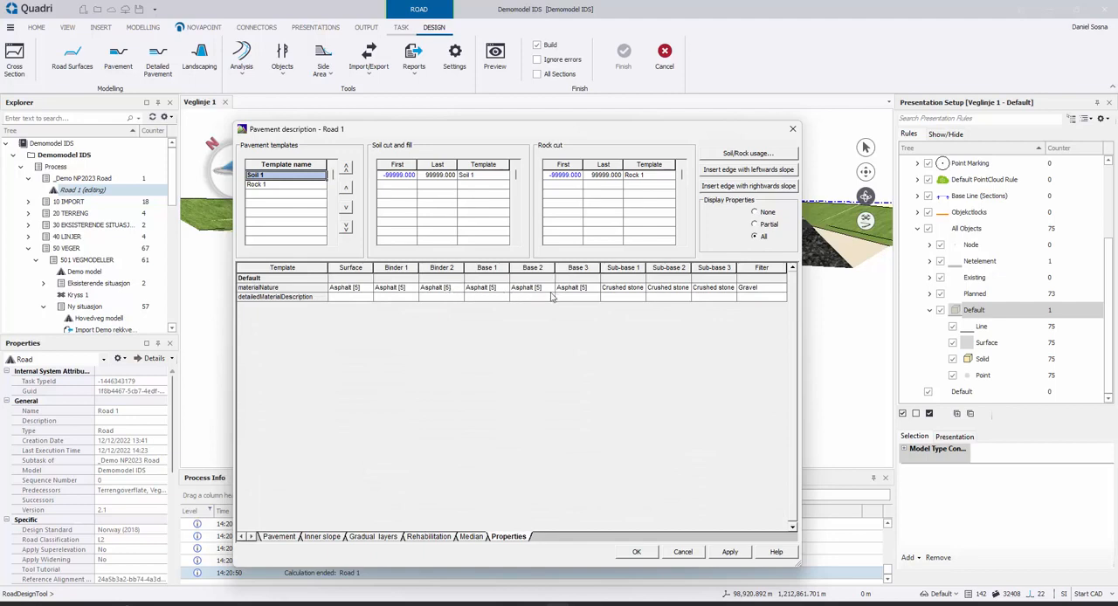
mouse_move(443, 294)
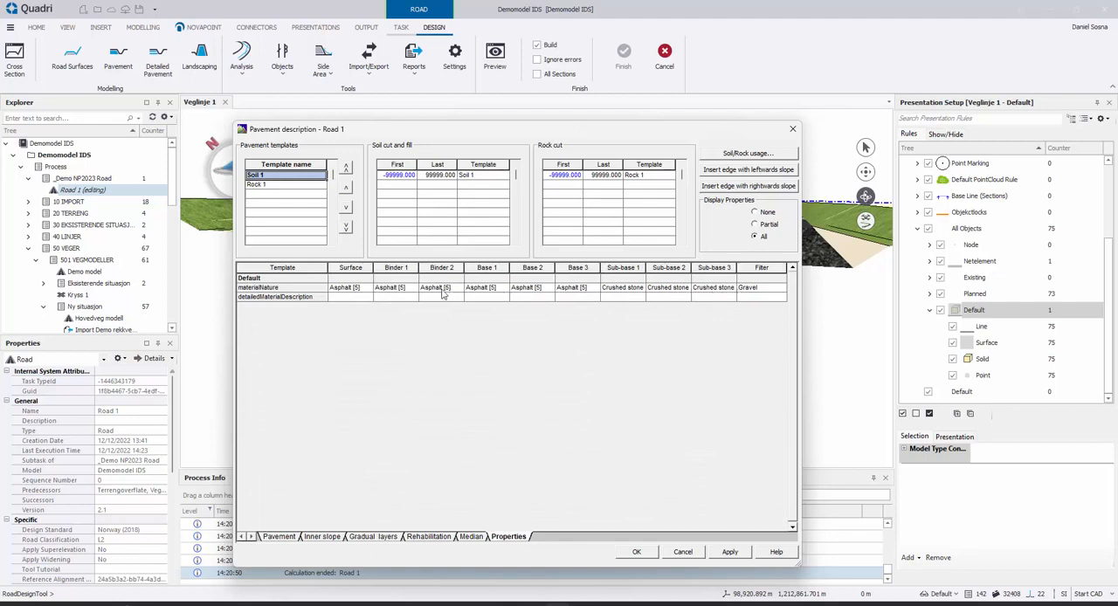
mouse_move(308, 280)
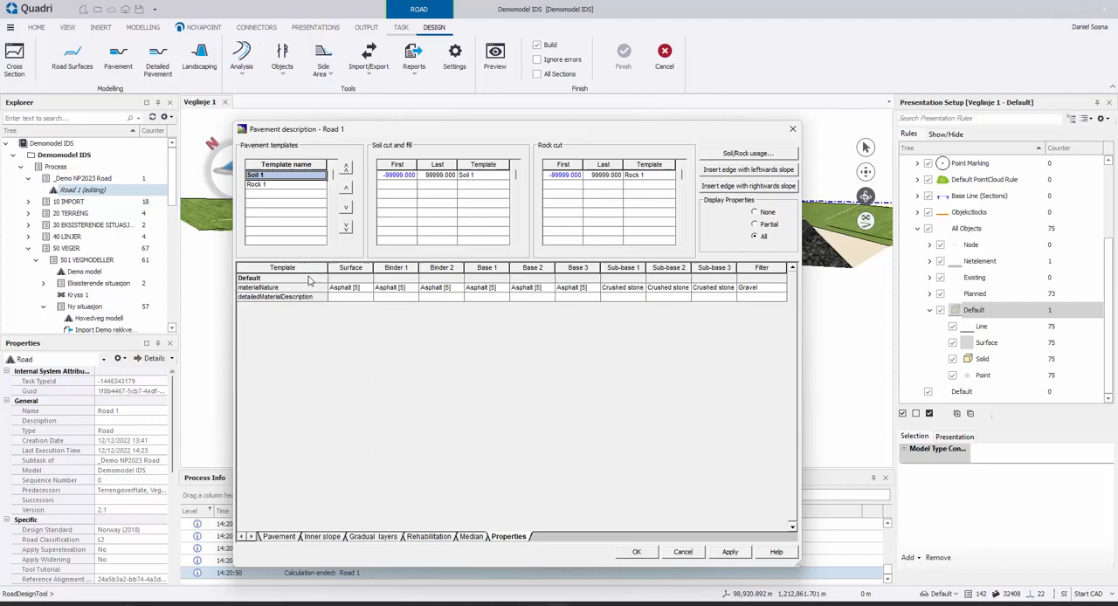
mouse_move(265, 324)
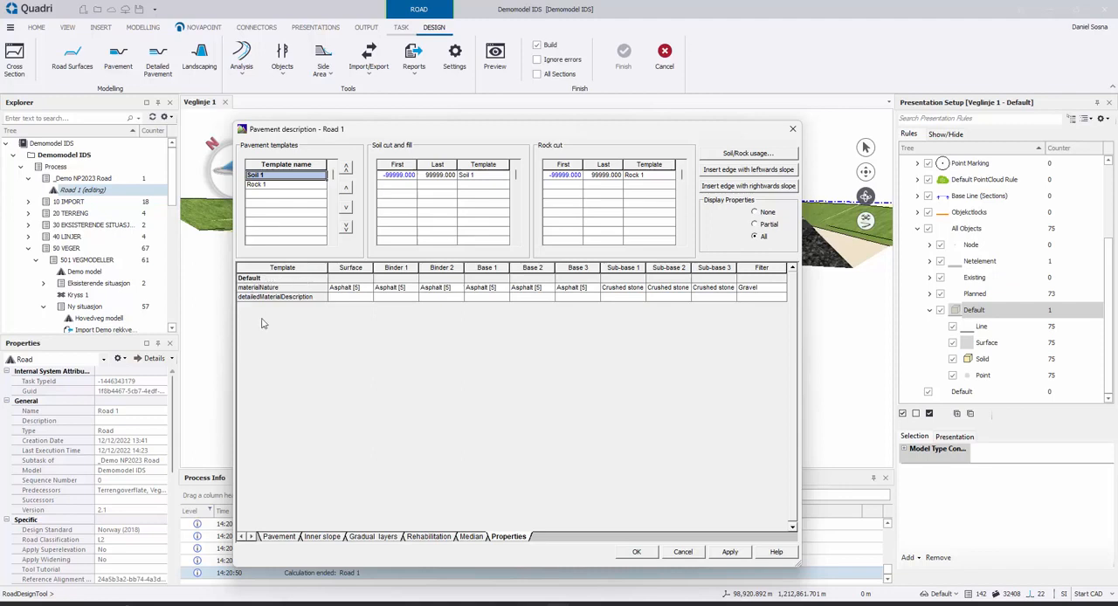
mouse_move(260, 320)
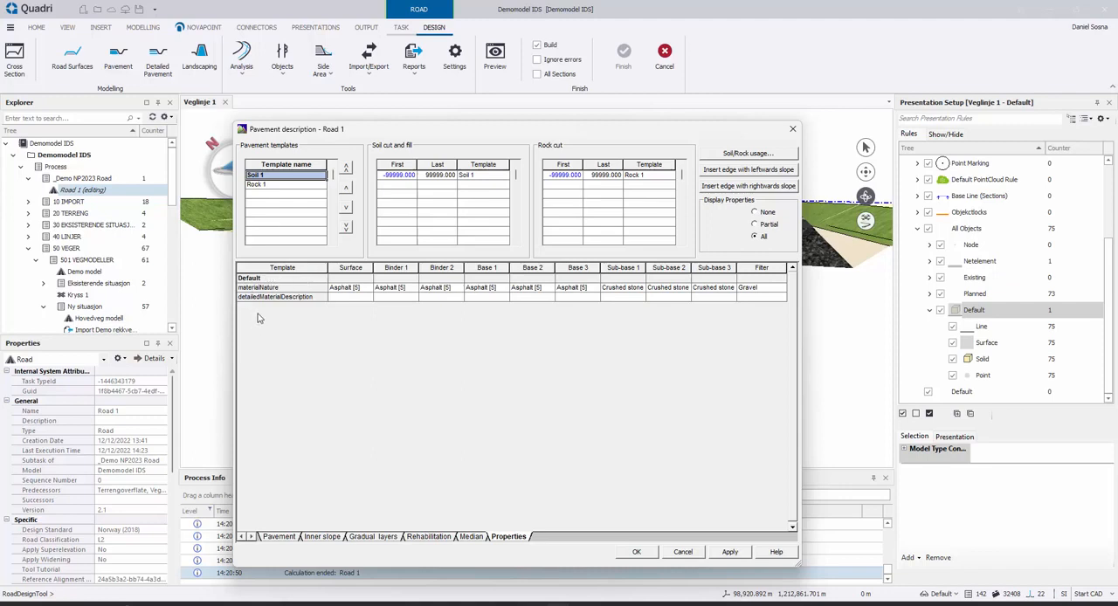
mouse_move(662, 330)
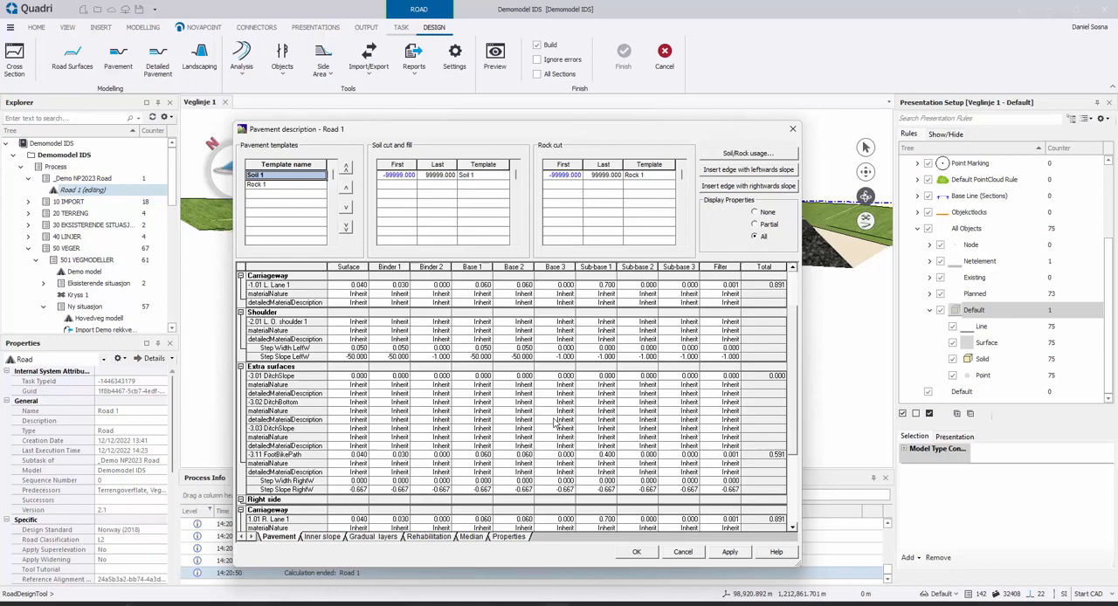
Set the FootBikePath Sub-base 1 material to Gravel and confirm the pavement change.
scroll(down, 3)
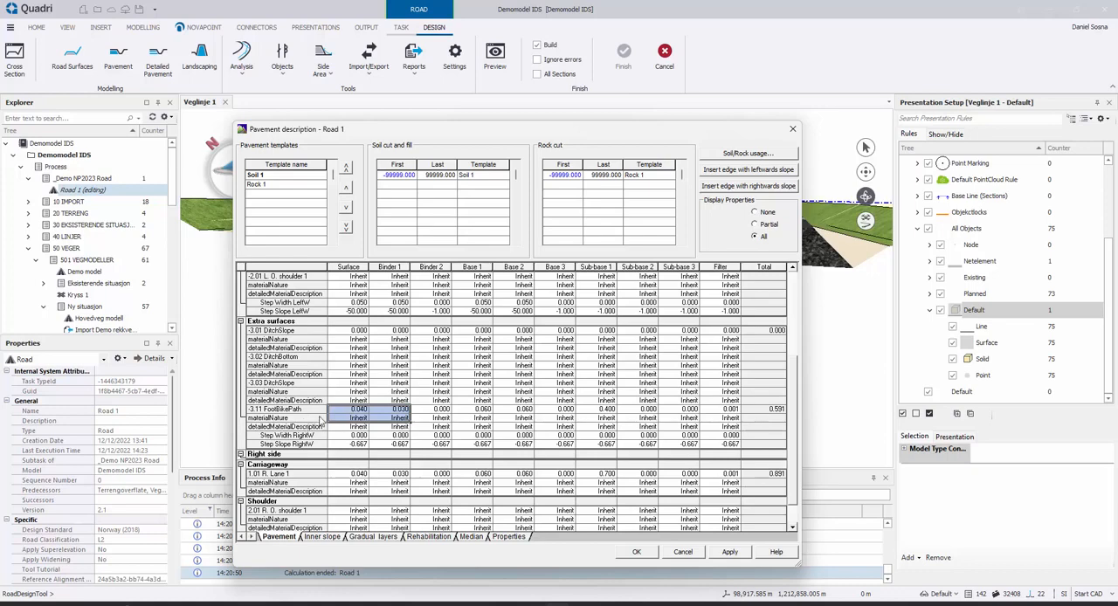
mouse_move(595, 422)
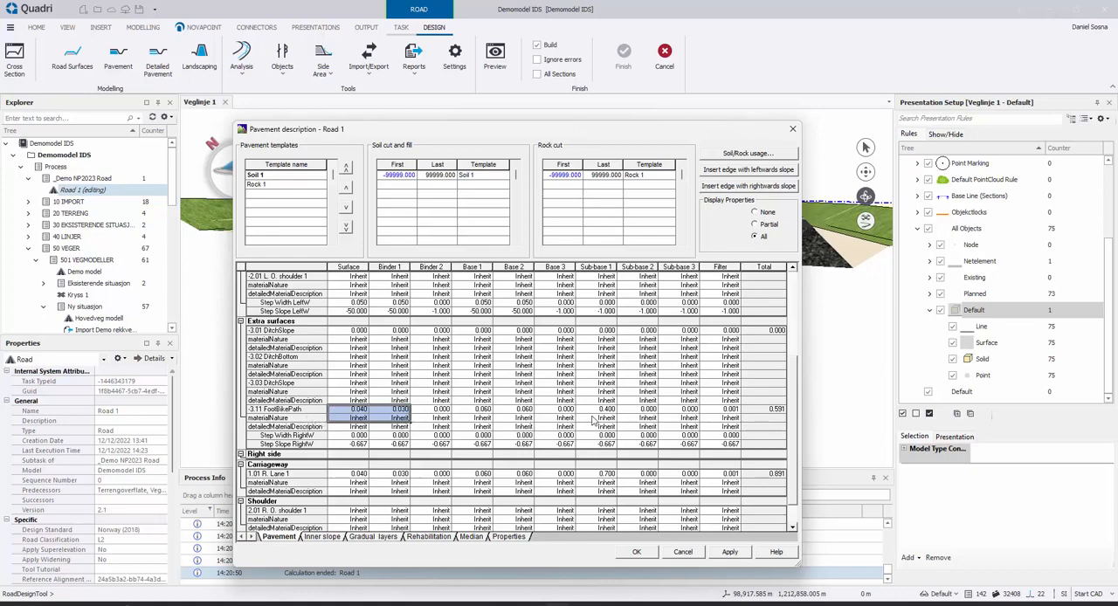
click(585, 417)
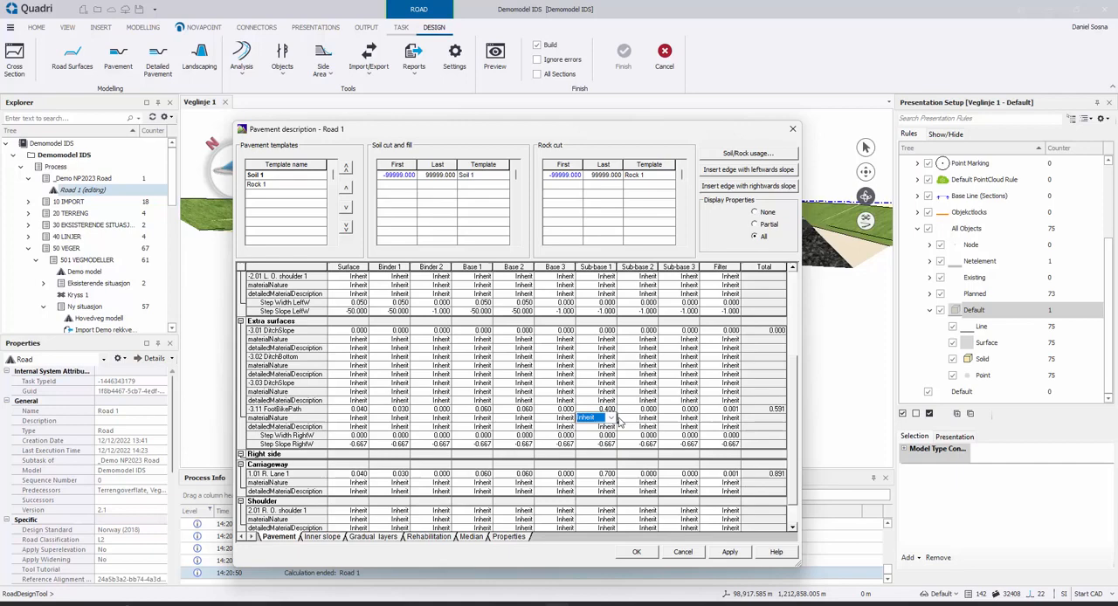
click(615, 418)
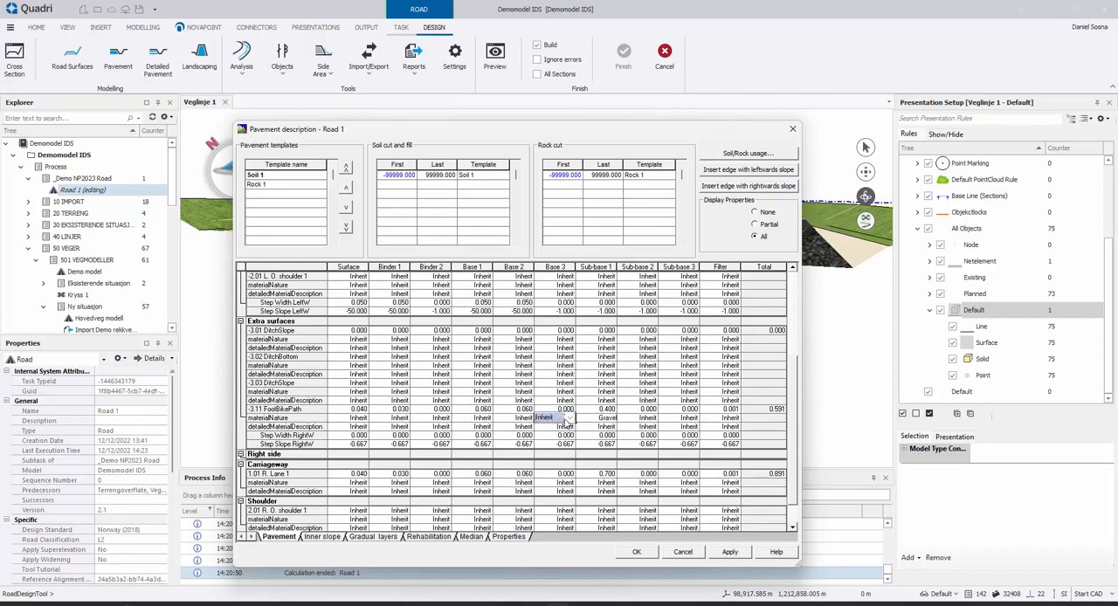
click(565, 417)
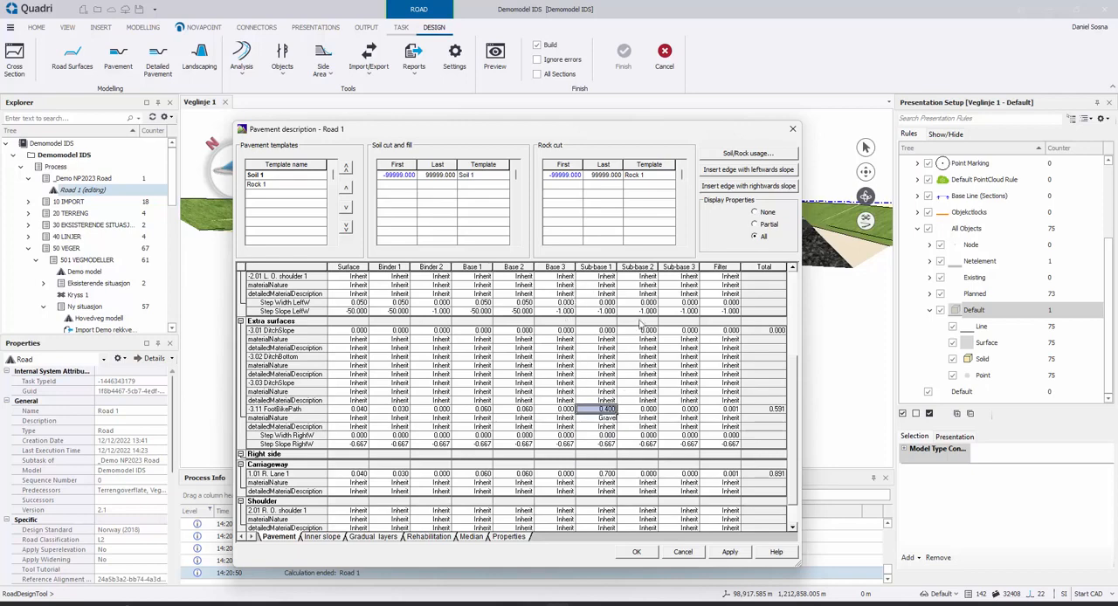
mouse_move(584, 330)
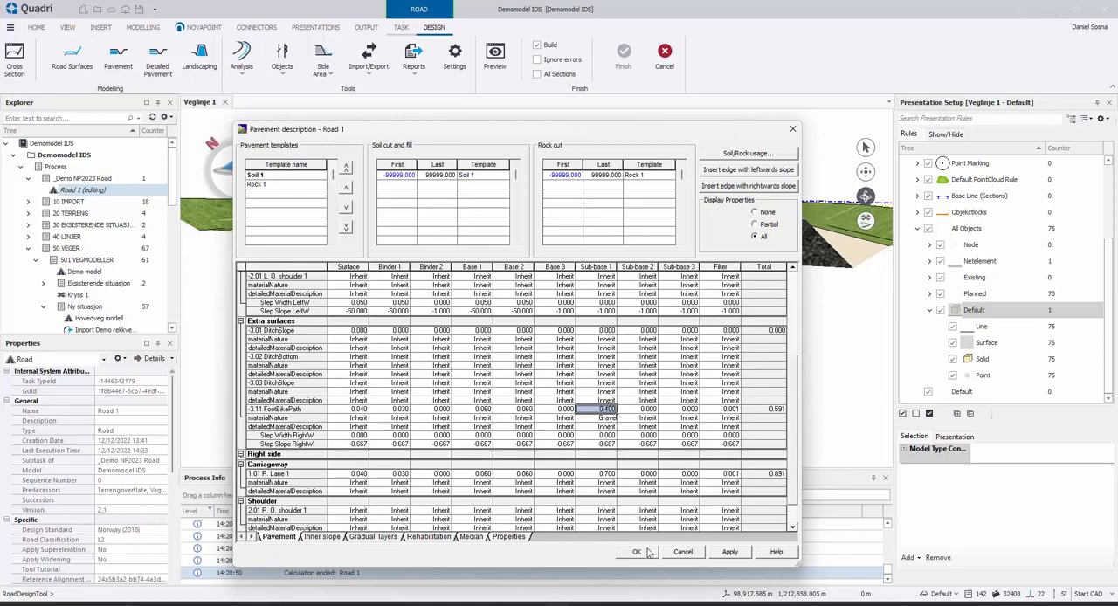
click(637, 552)
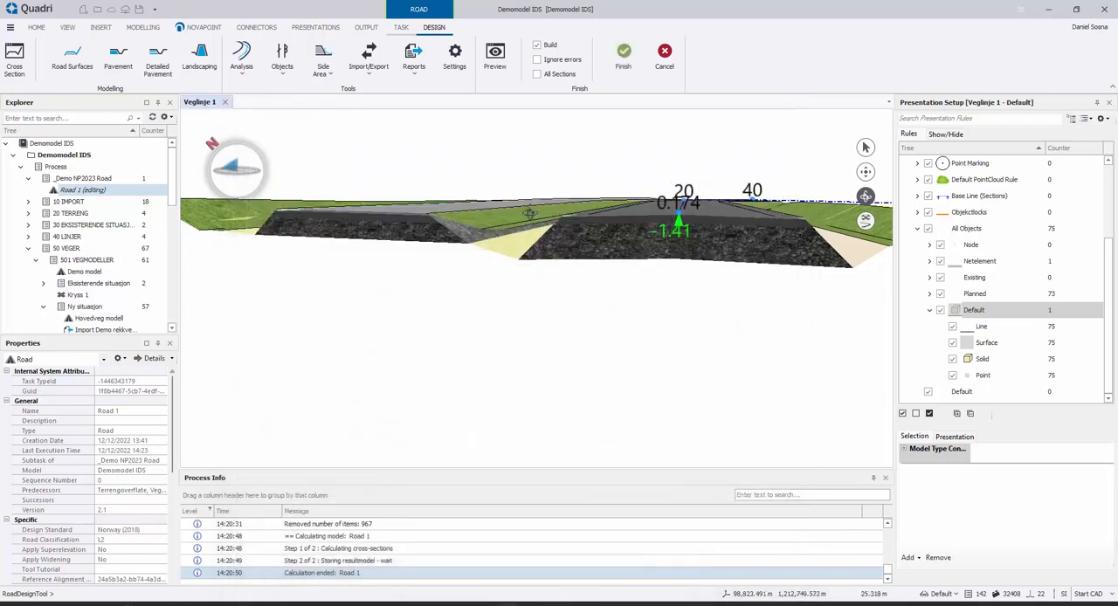
click(494, 54)
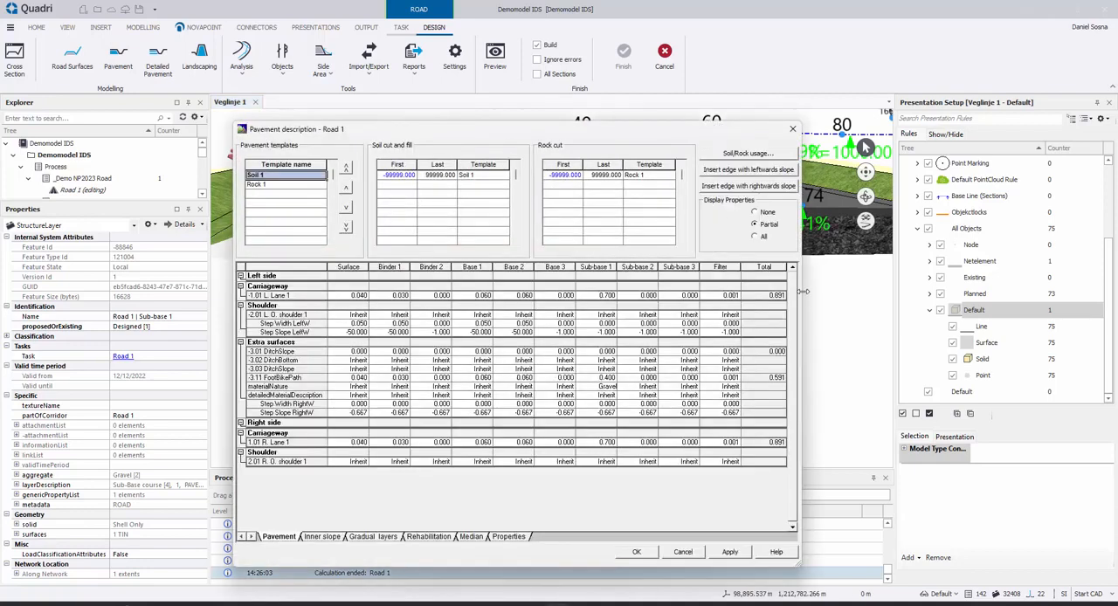
Enter 11-63 as the FootBikePath Sub-base 1 detailed material description and confirm.
click(607, 395)
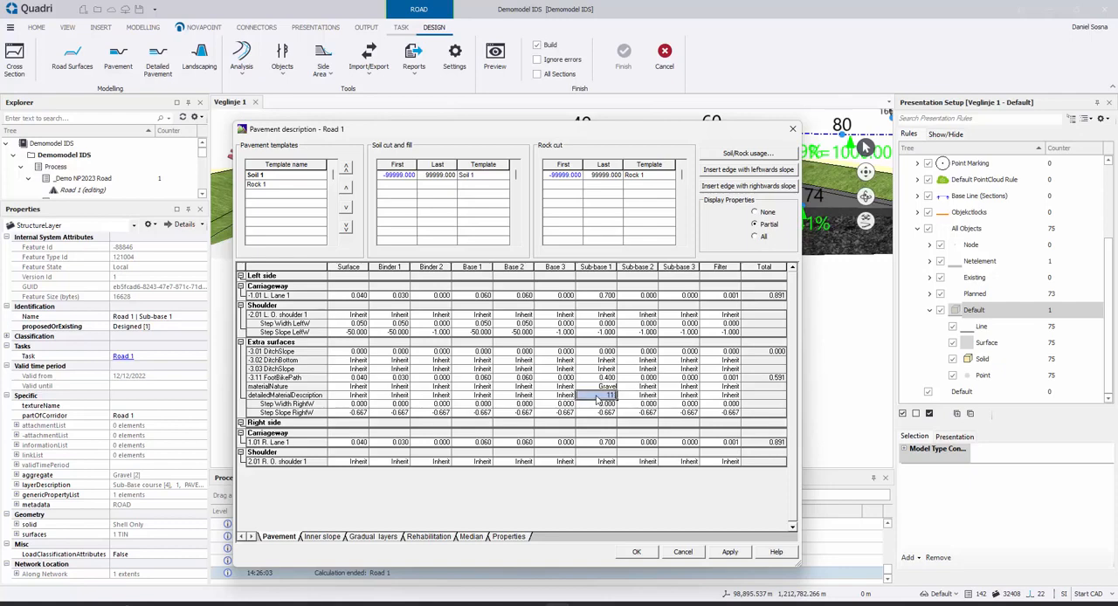
click(606, 395)
text(-63)
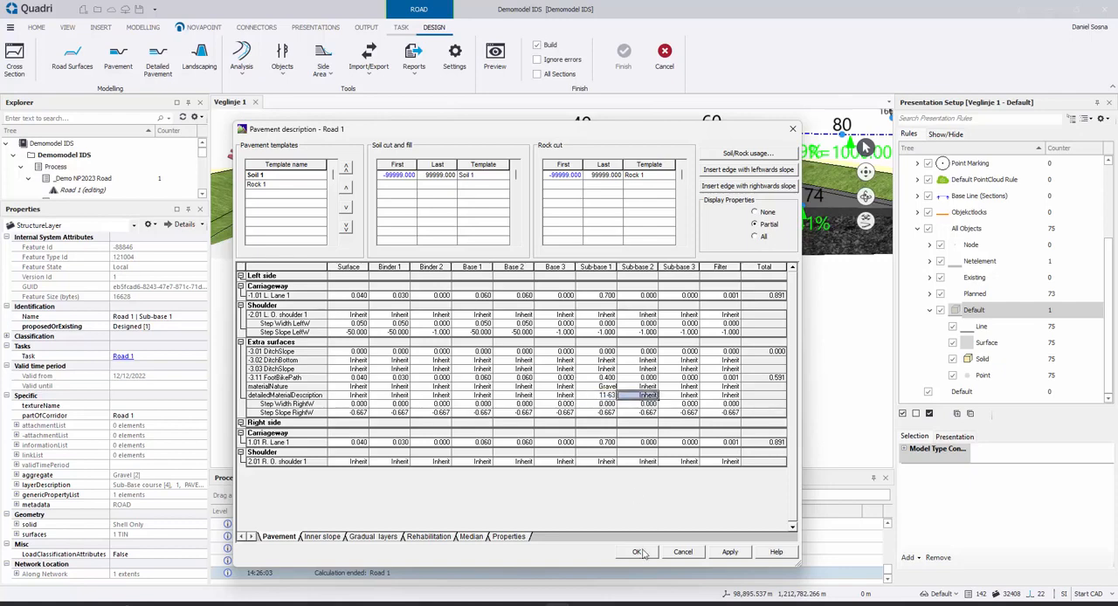
click(636, 551)
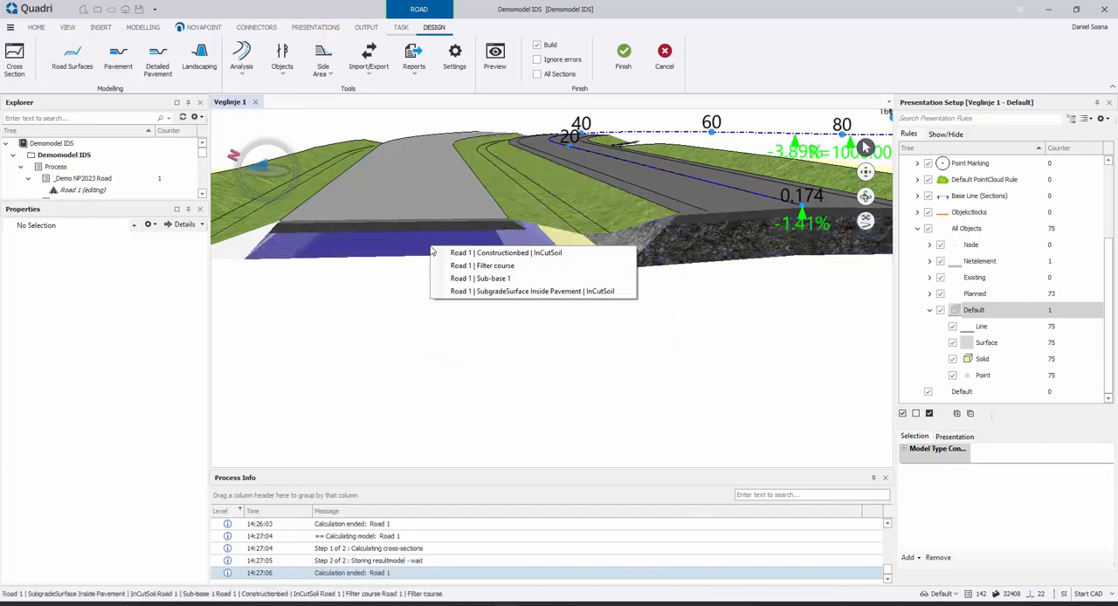
Pick Road 1 | Sub-base 1 in the model and read its Gravel 11-63 aggregate.
click(480, 278)
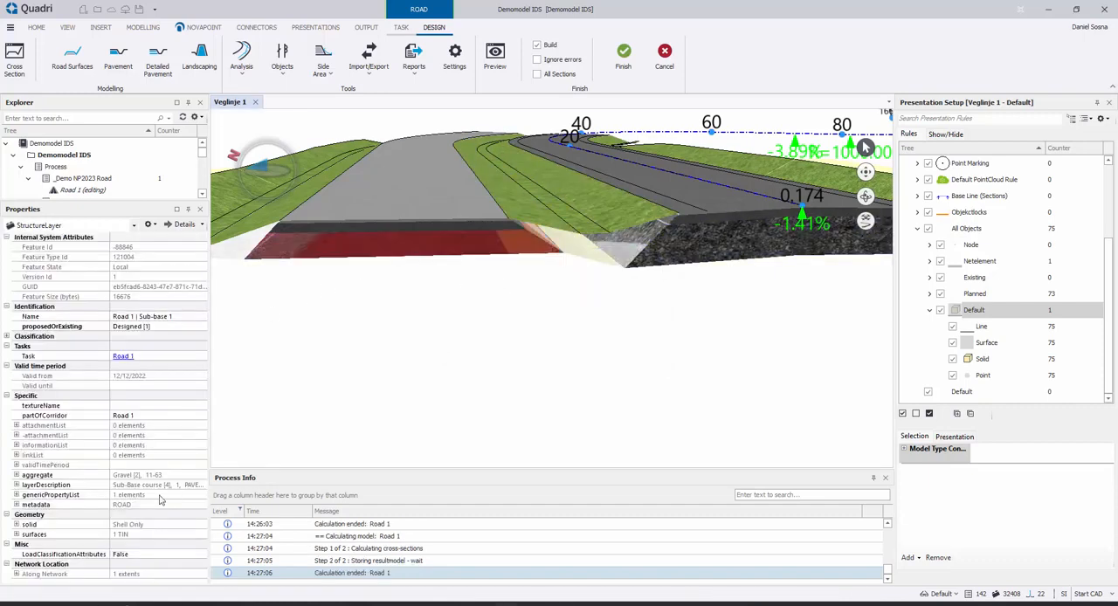
click(16, 475)
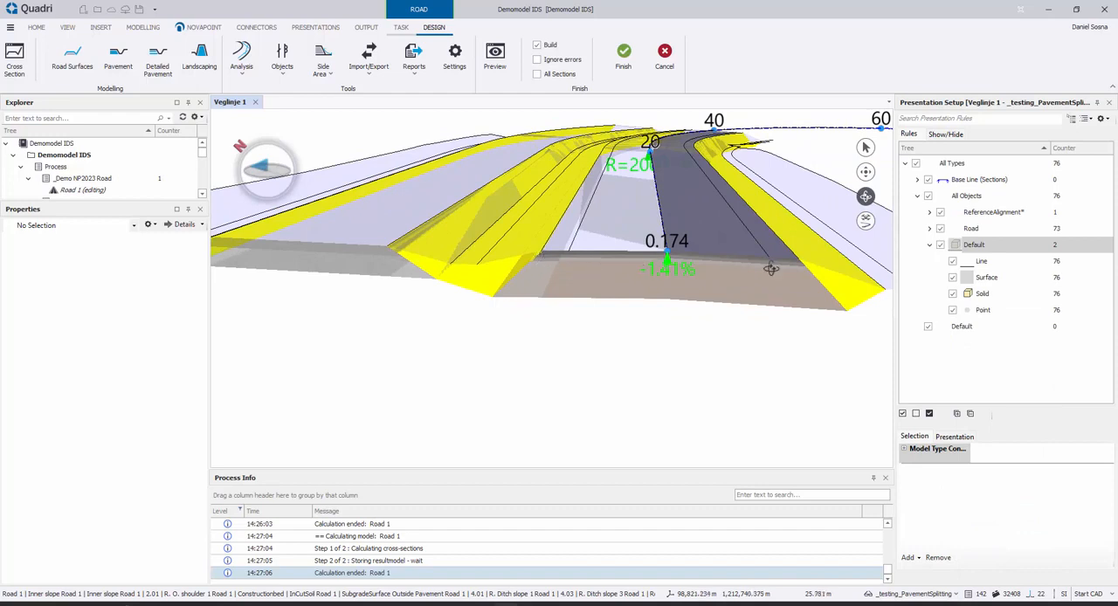
Browse the Road > Pavement > Material-focus > Asphalt presentation rules, then return to Design.
click(315, 27)
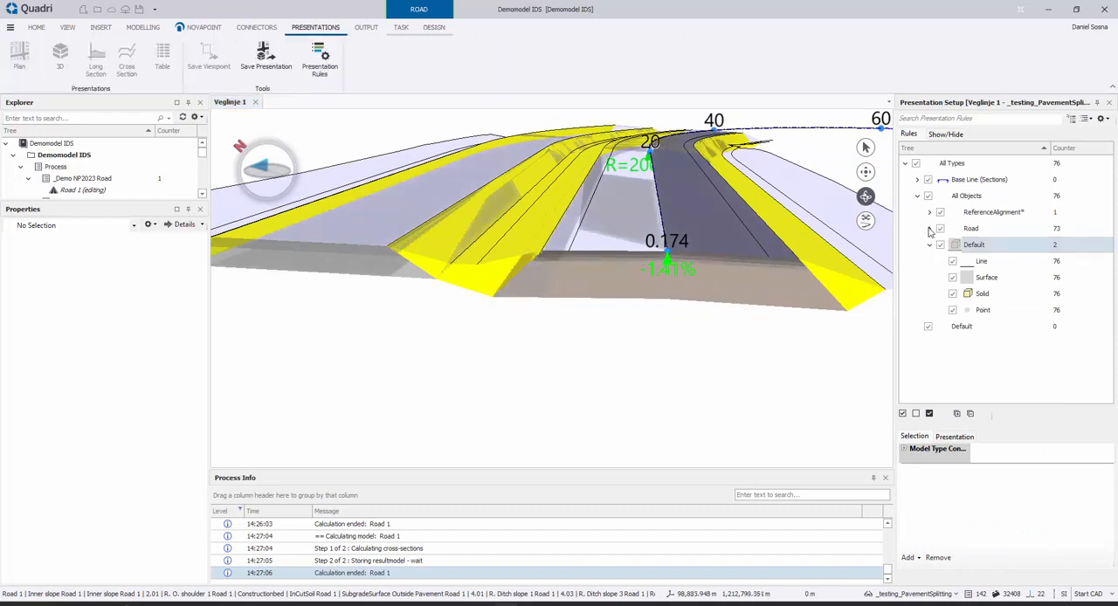
click(930, 228)
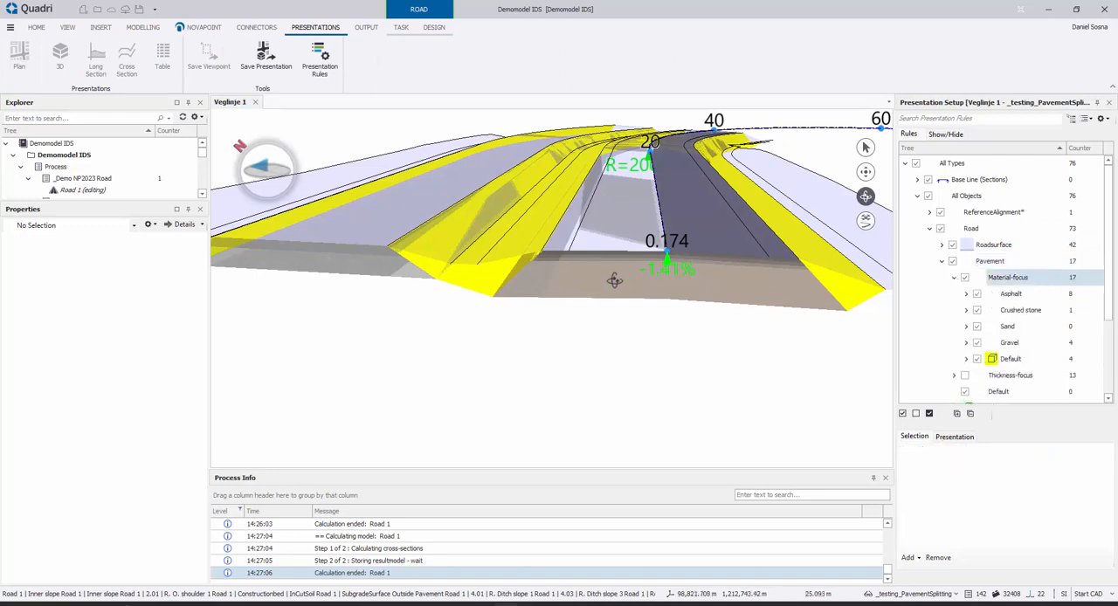
mouse_move(1014, 304)
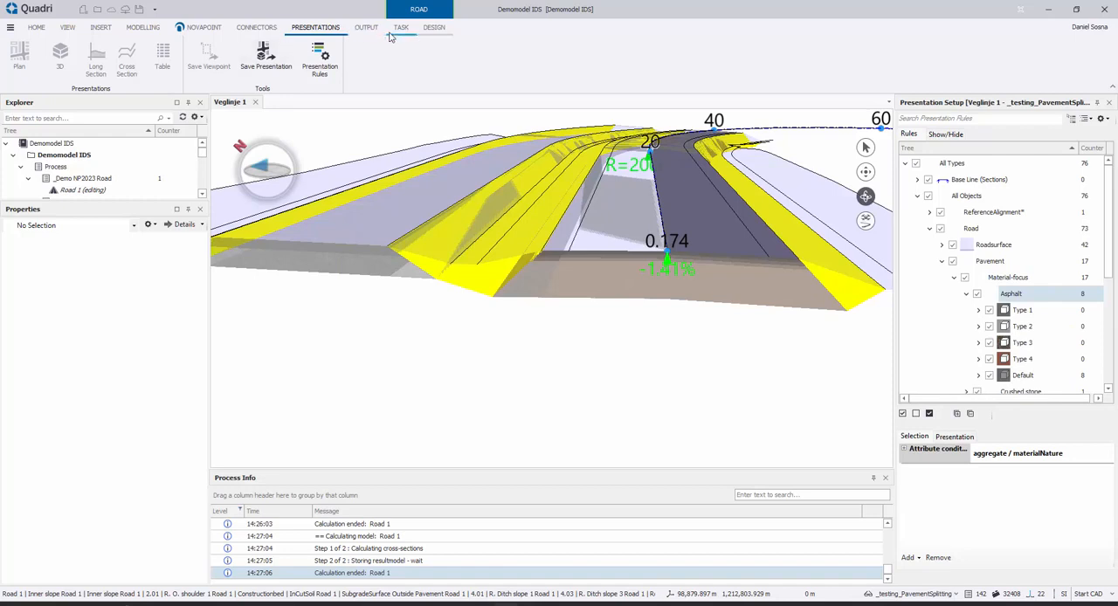
click(434, 27)
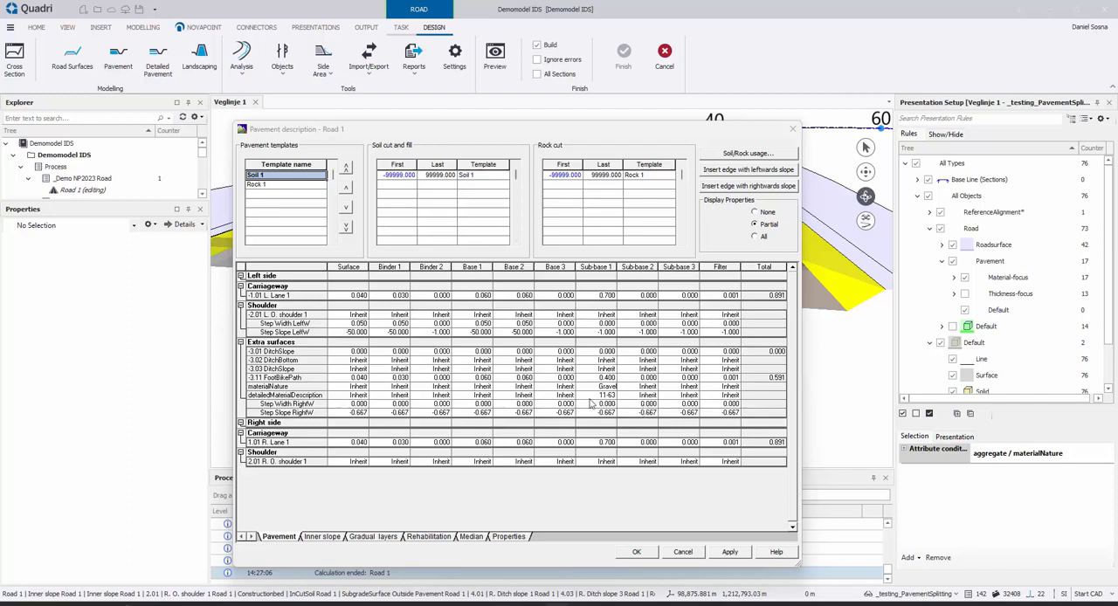
Set Sub-base 1 descriptions: Type 3 path, Type 2 left shoulder, Type 1 left lane.
click(606, 395)
text(Type 3)
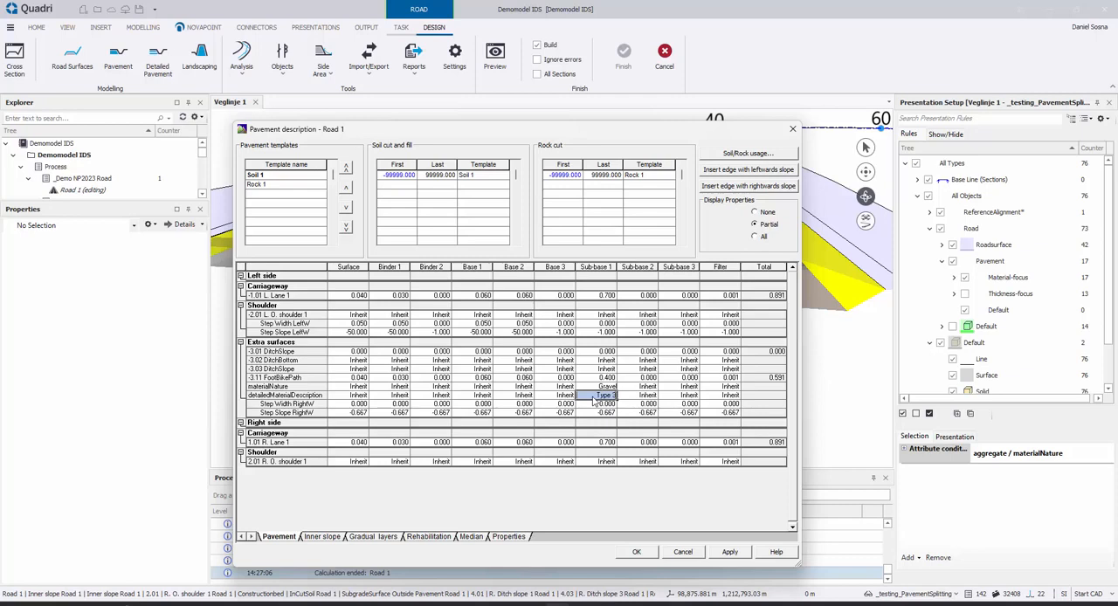
click(647, 395)
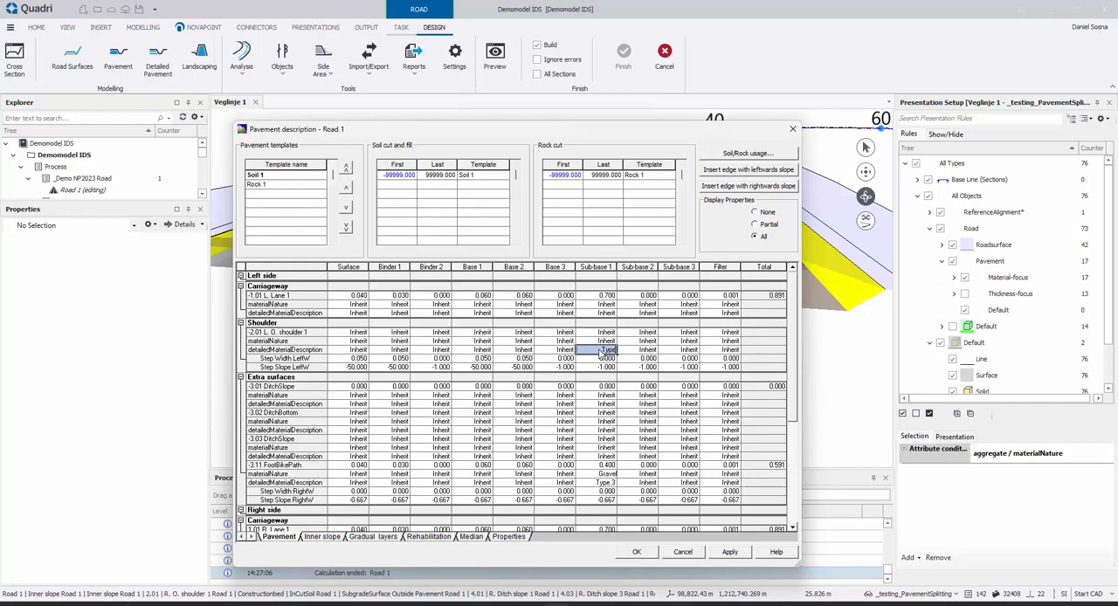
click(647, 350)
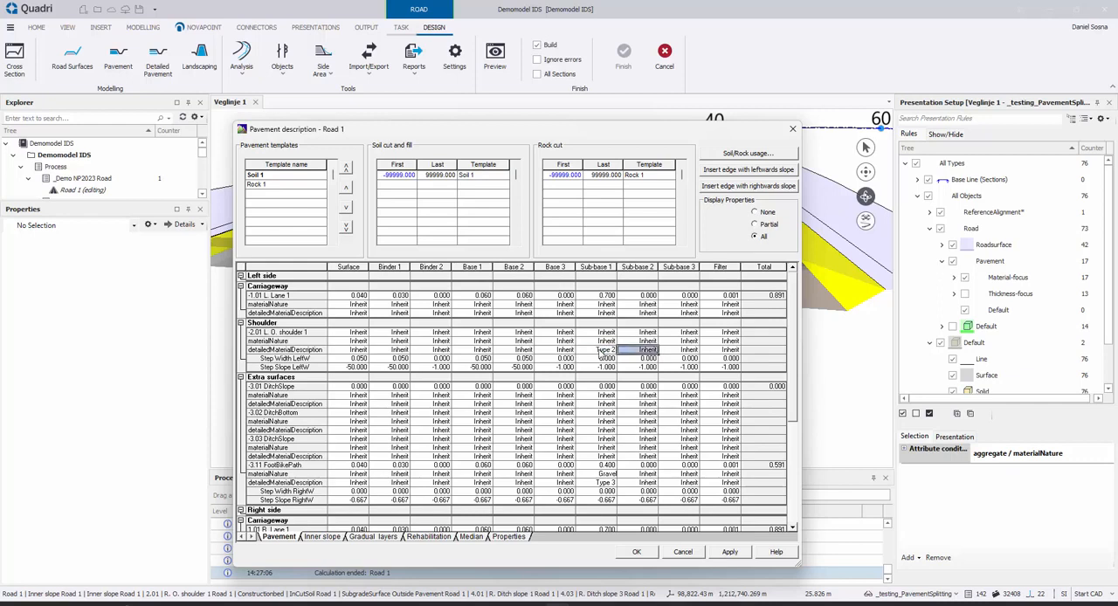
mouse_move(802, 321)
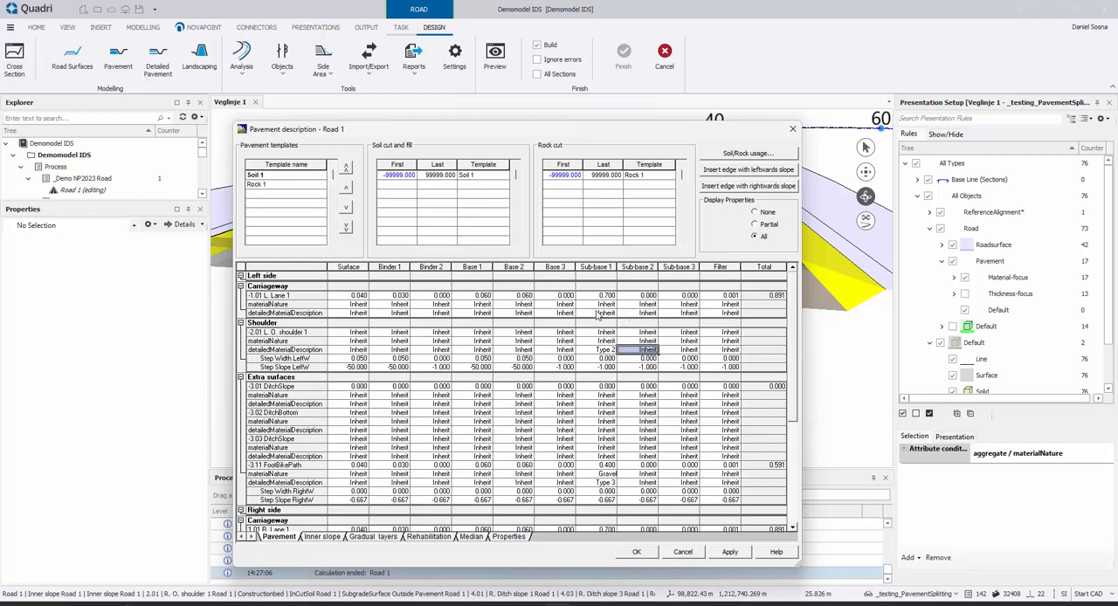
click(605, 313)
text(Type 1)
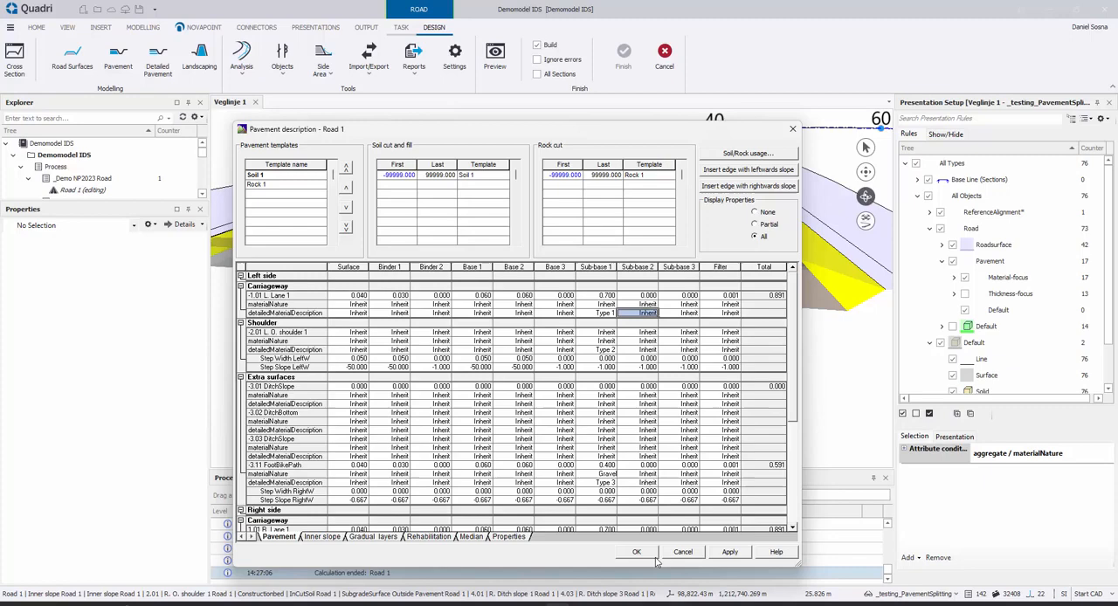
click(636, 551)
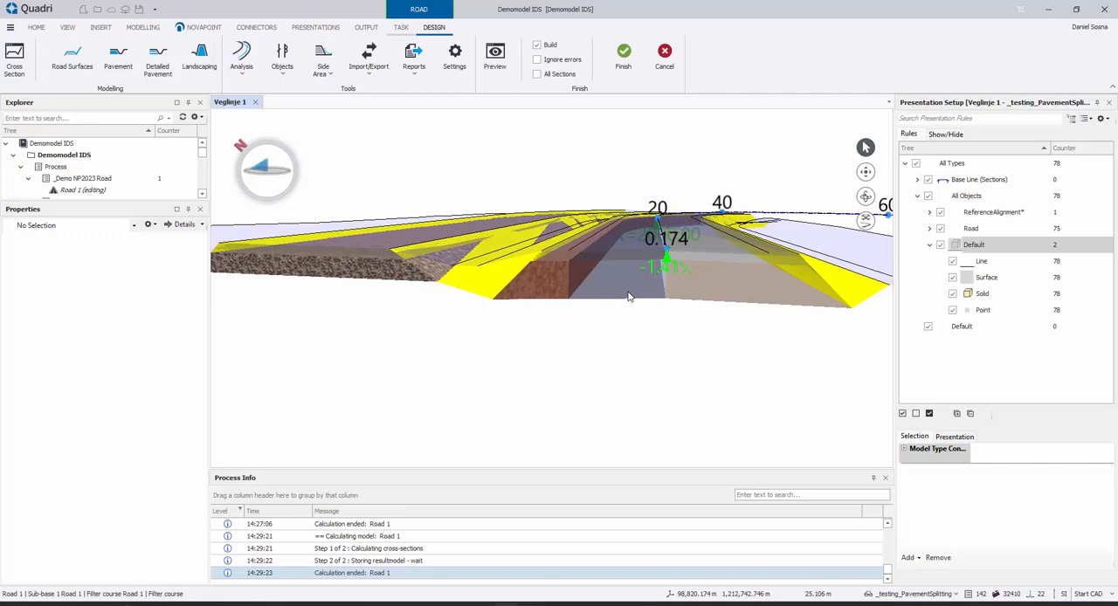
mouse_move(616, 293)
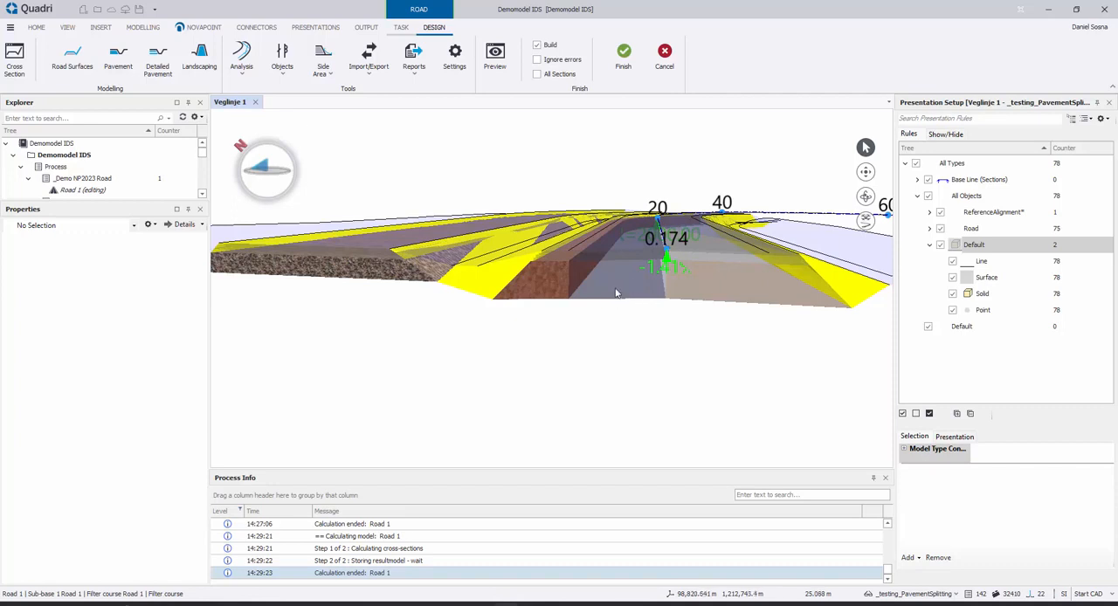
mouse_move(624, 288)
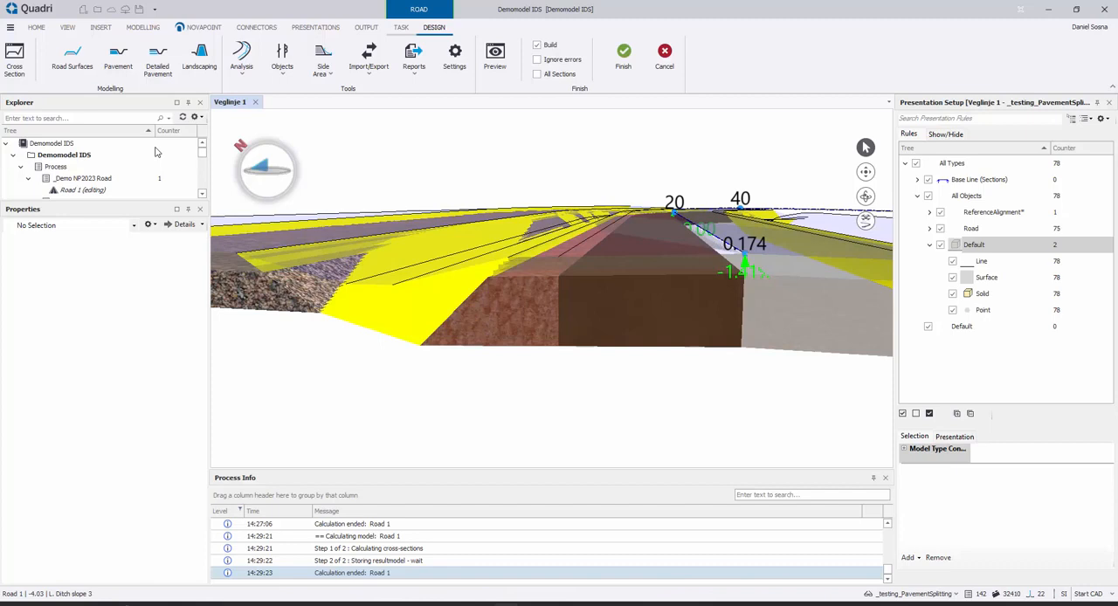
mouse_move(118, 57)
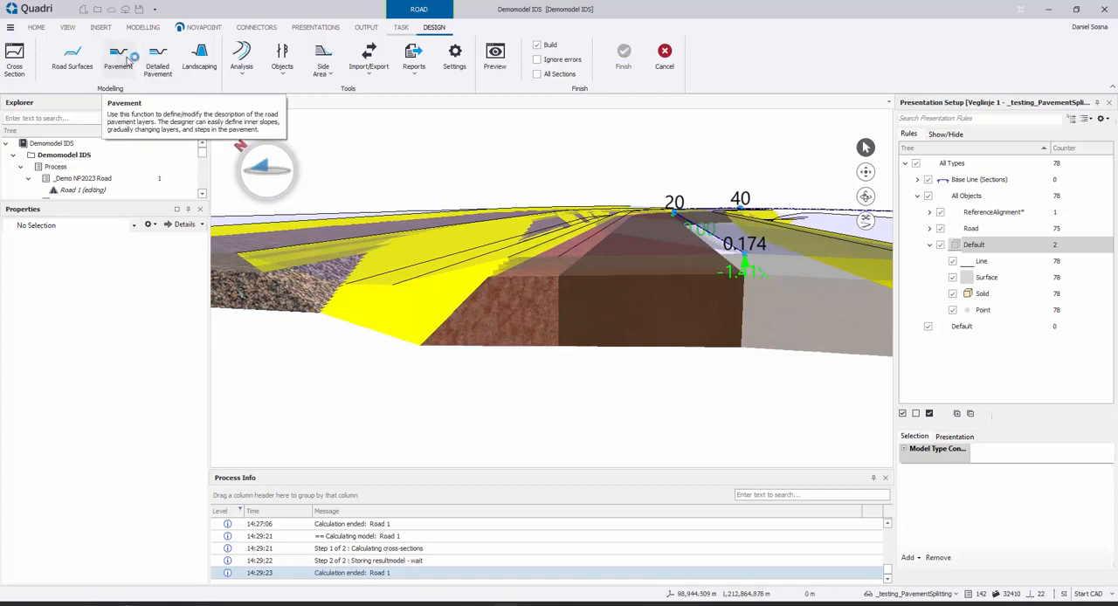
Show all pavement properties and enter Type 1 as R. Lane 1's Surface description.
click(116, 56)
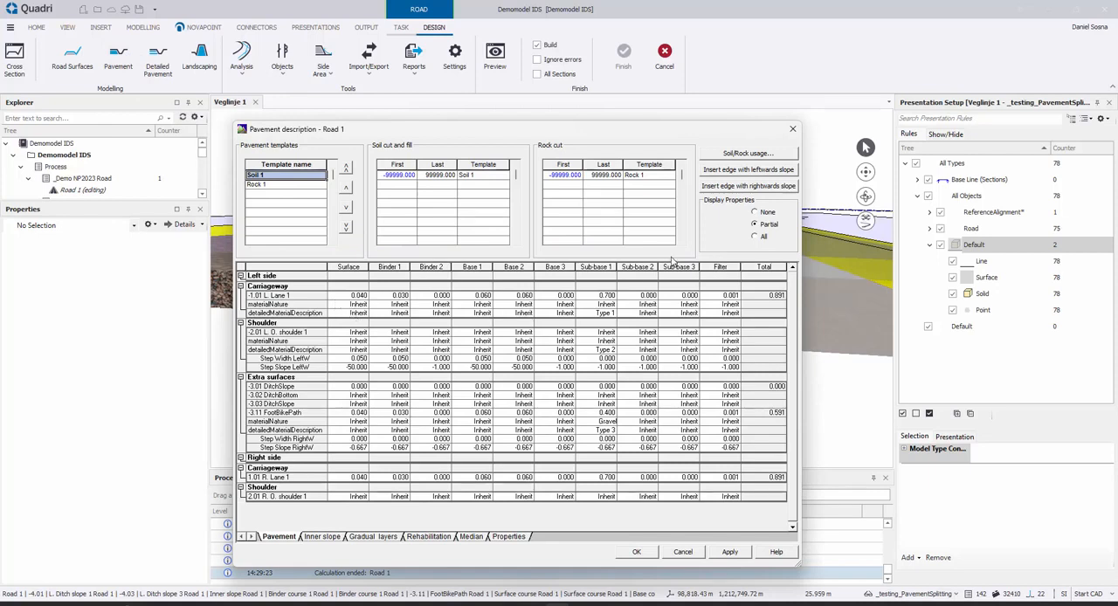
click(349, 313)
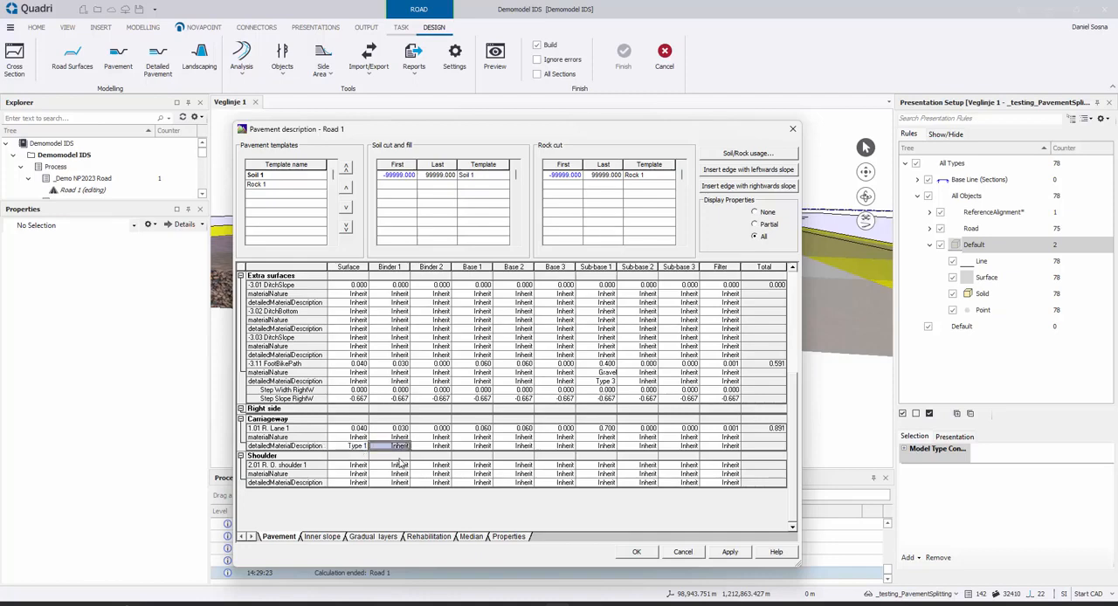
click(636, 551)
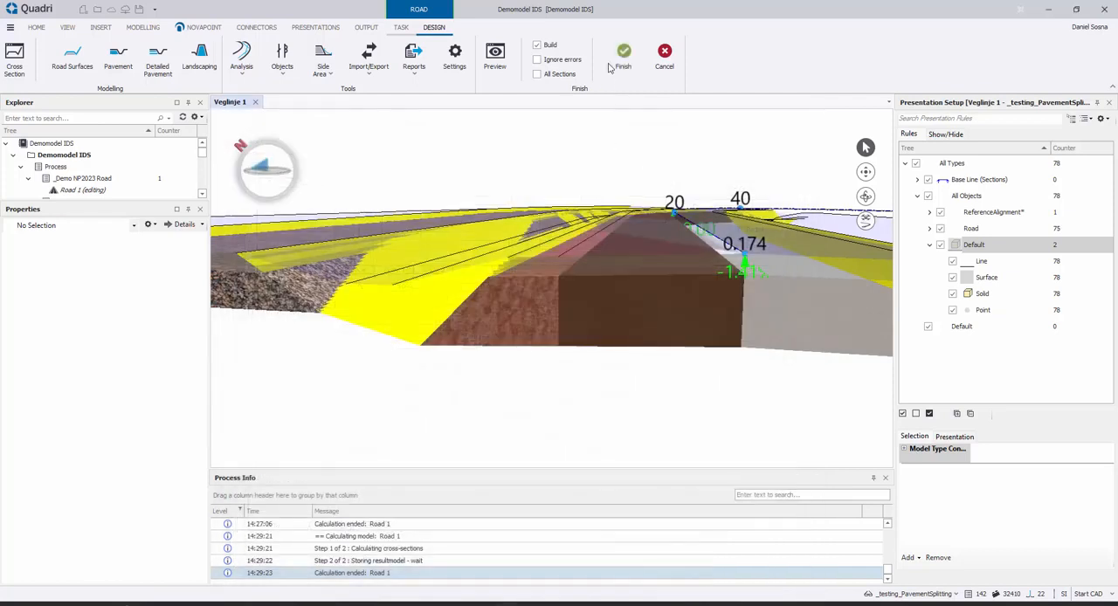
Select the 'Road 1 | Surface course' layer to view its asphalt properties.
click(623, 51)
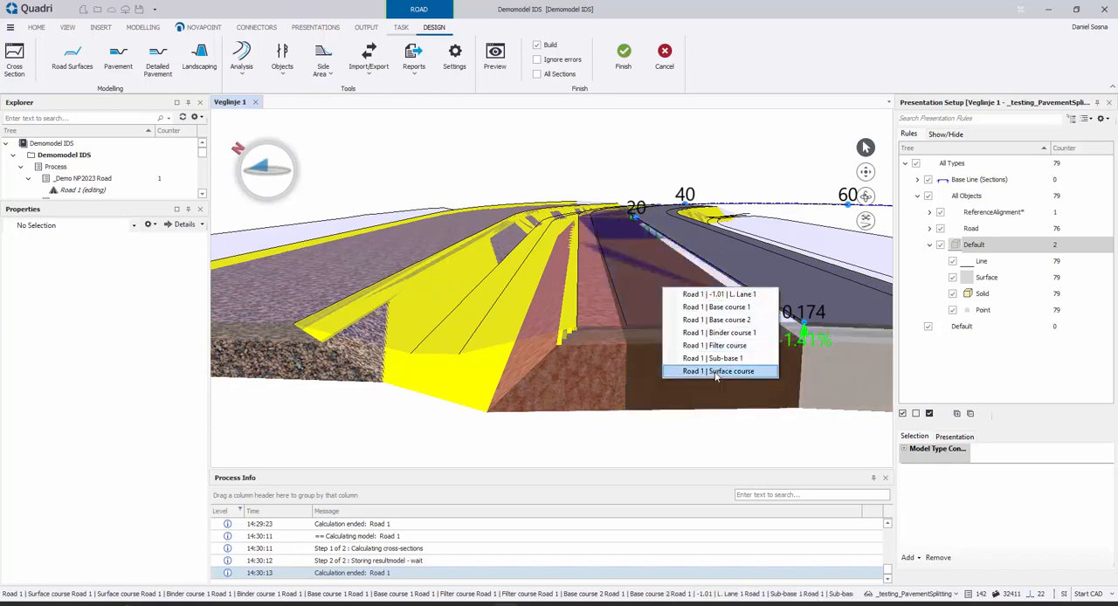
click(718, 372)
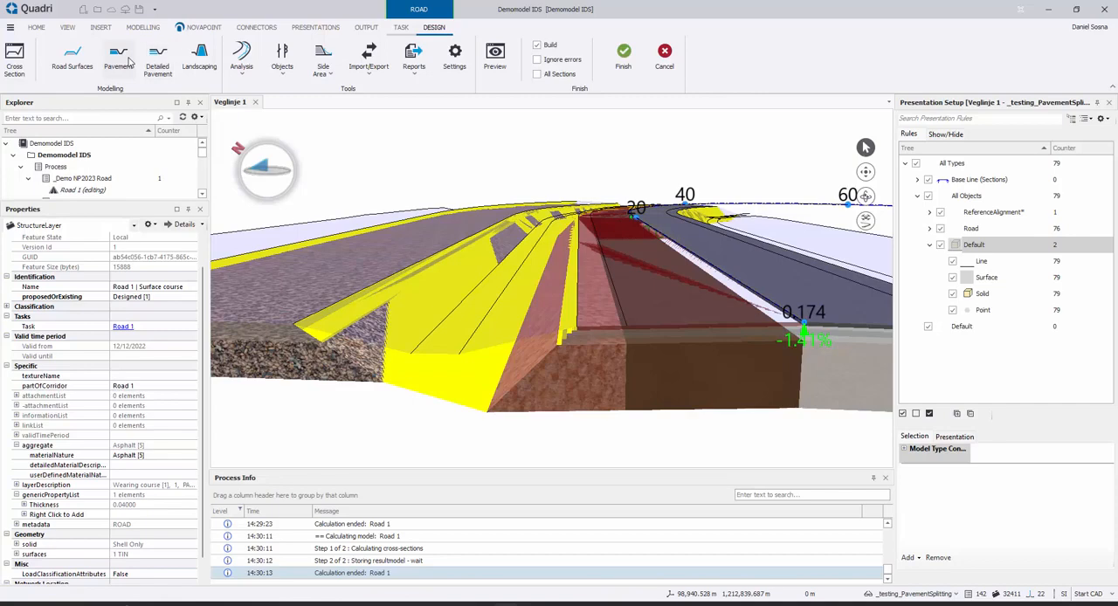
mouse_move(118, 57)
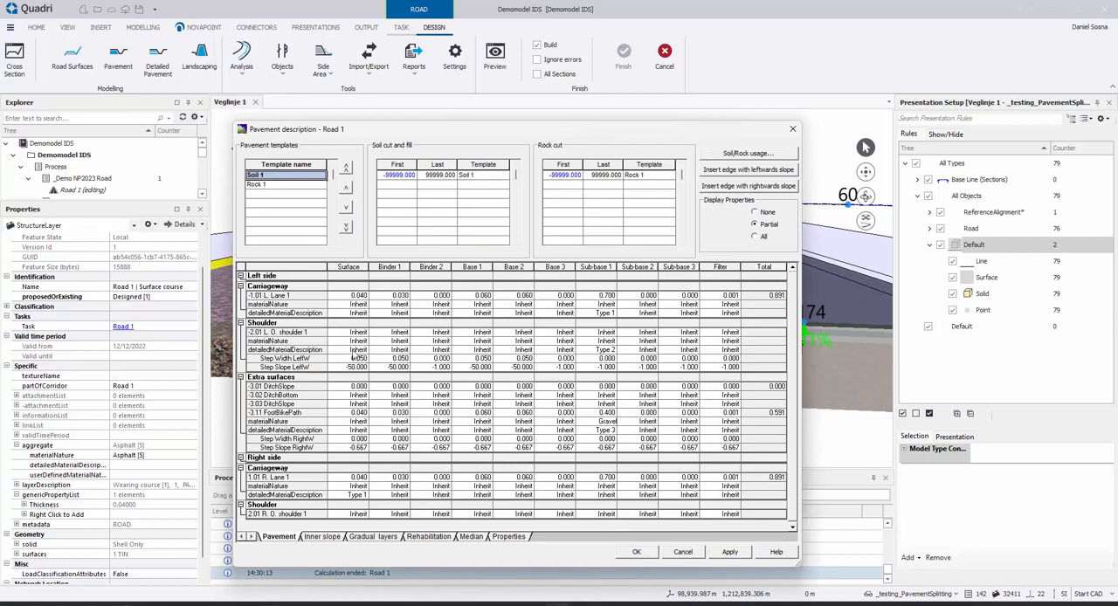
Change L. O. shoulder 1 Surface thickness, rebuild Road 1, and select the Surface course layer.
click(354, 333)
text(0.039)
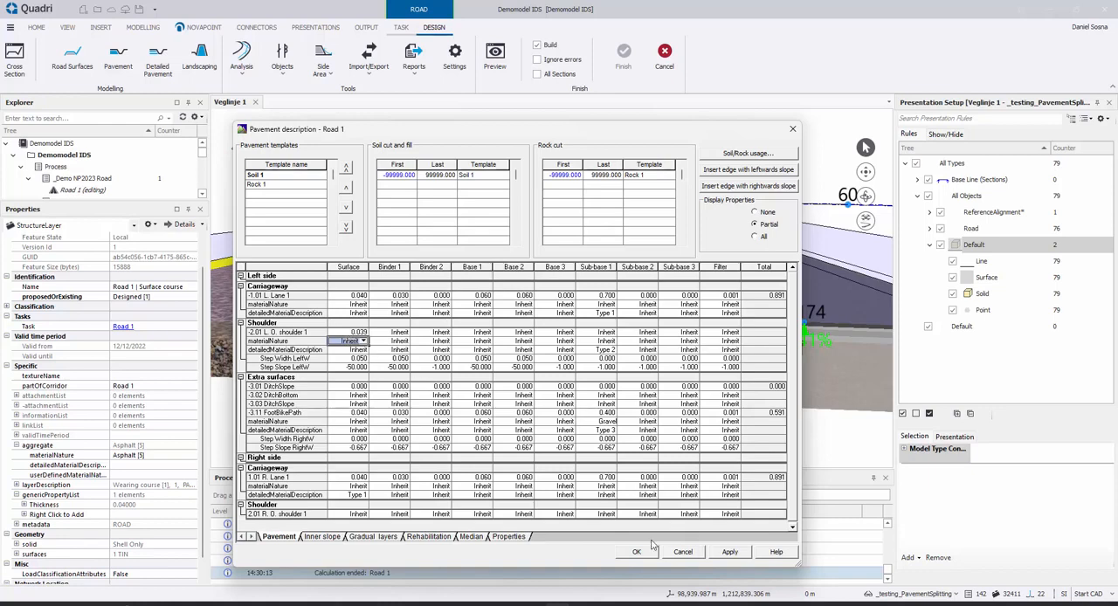
click(636, 551)
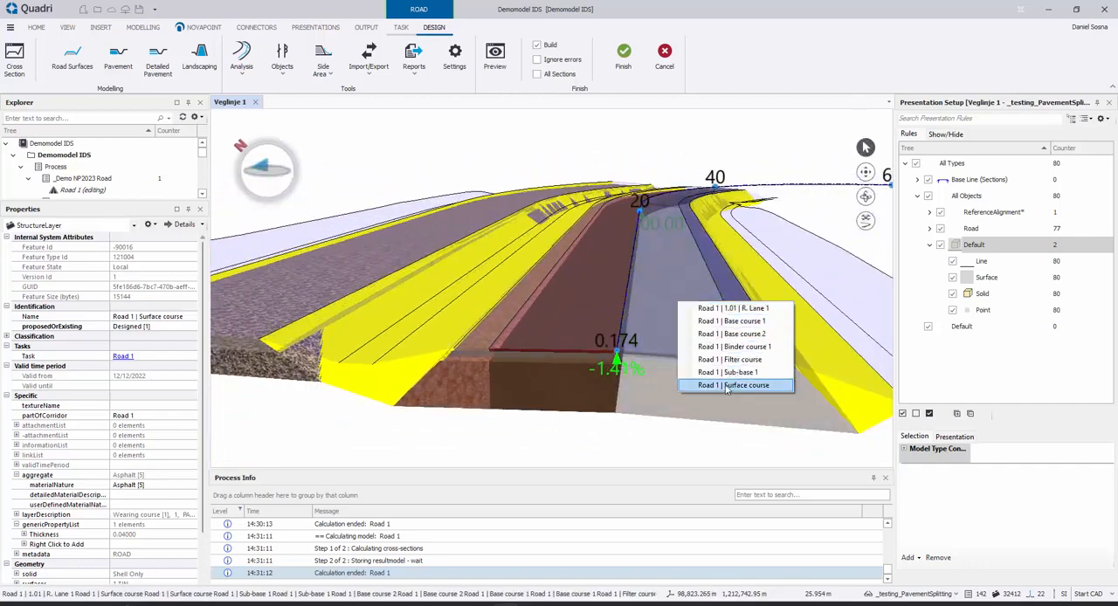
click(735, 385)
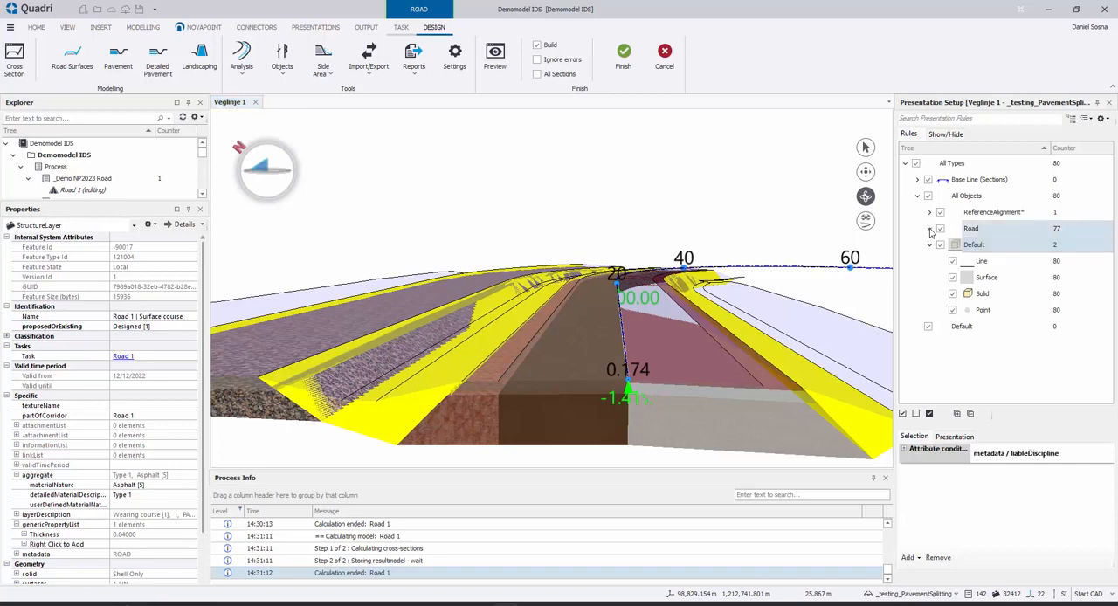
Switch pavement colouring from Material-focus to Thickness-focus and finish editing Road 1.
click(931, 228)
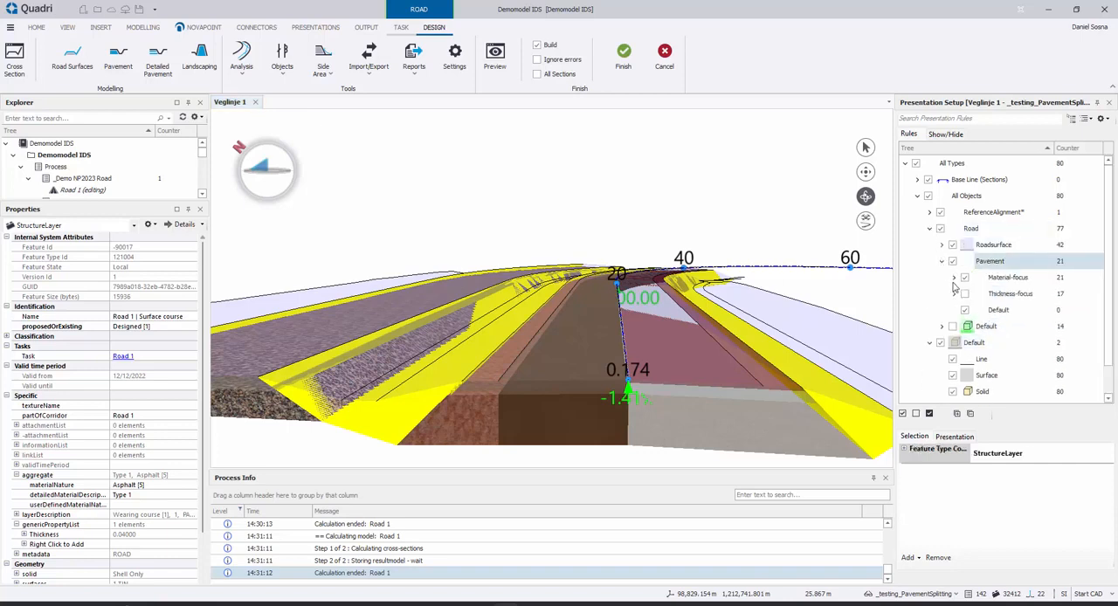
mouse_move(972, 287)
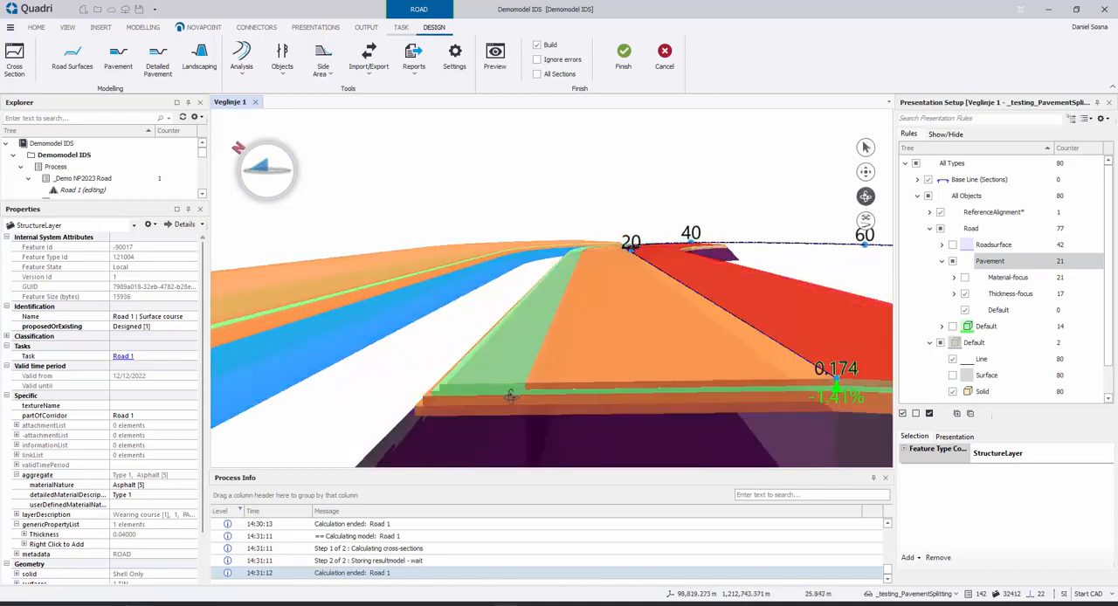
click(1010, 293)
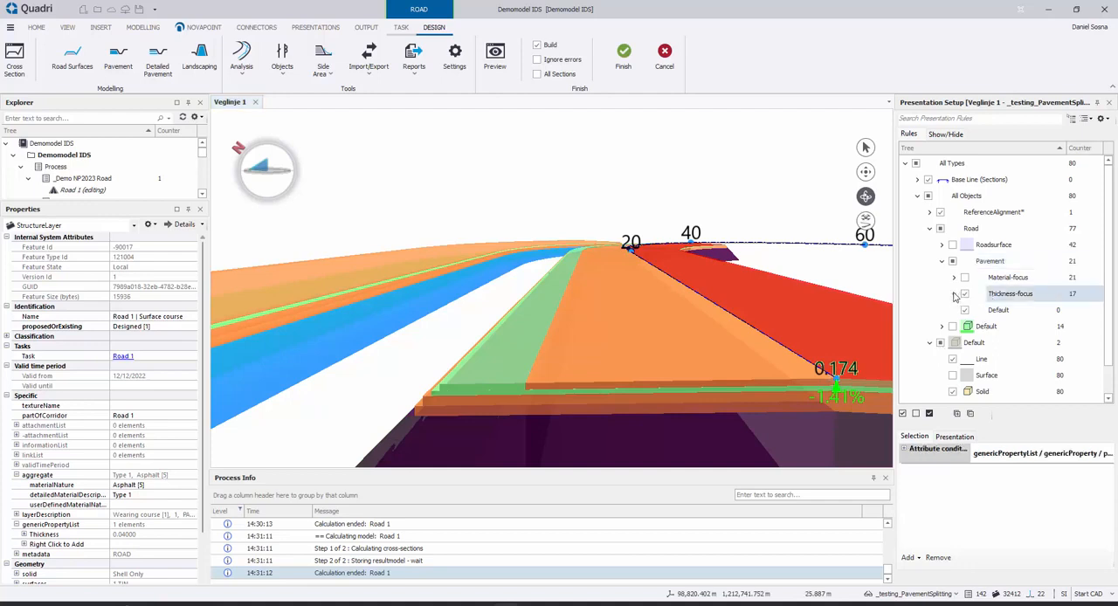
click(954, 294)
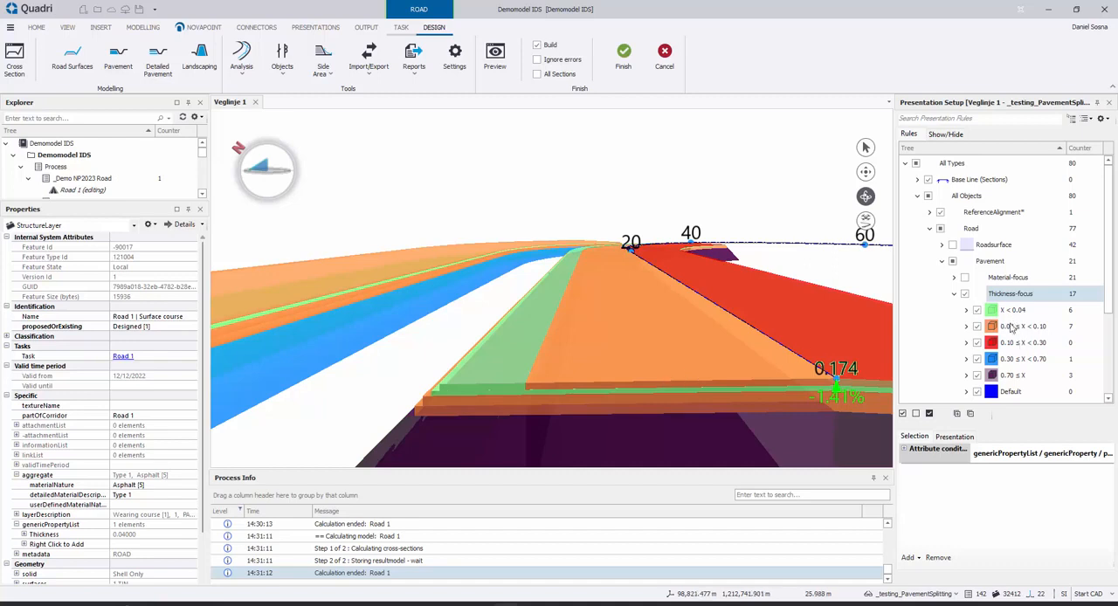
mouse_move(968, 339)
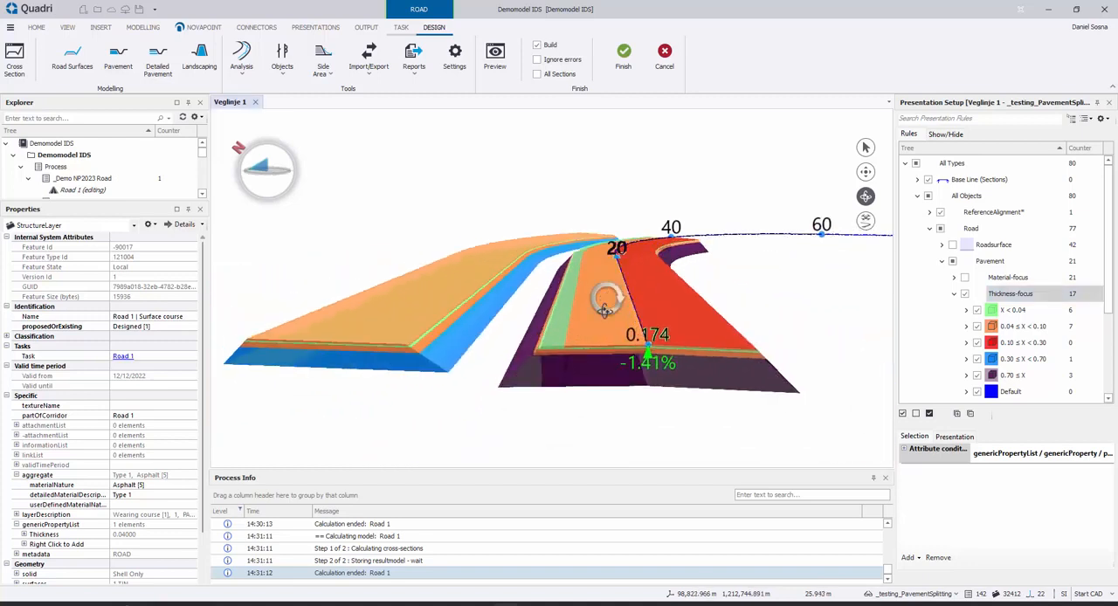
click(314, 27)
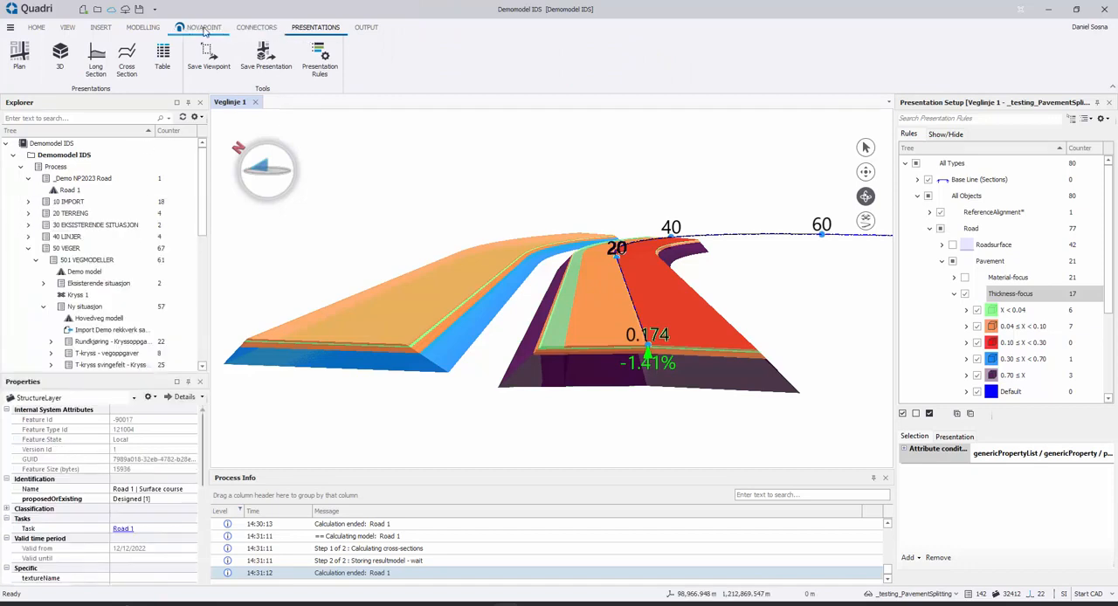
Build a road task from the Default Road v2.0 template along Vegline 1 with Norway (2018) H1.
click(204, 27)
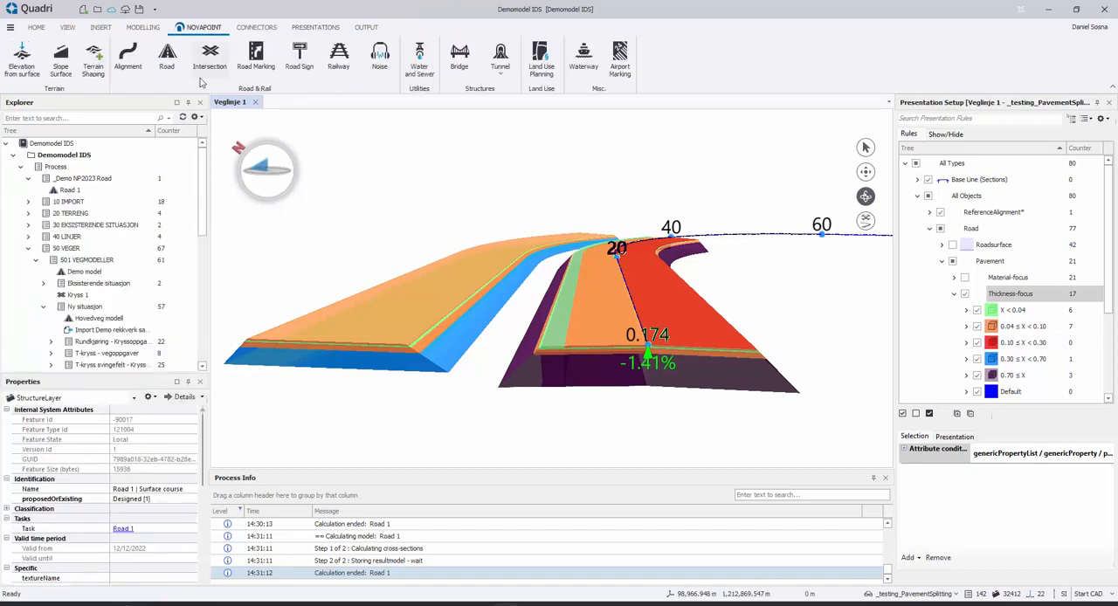
click(167, 56)
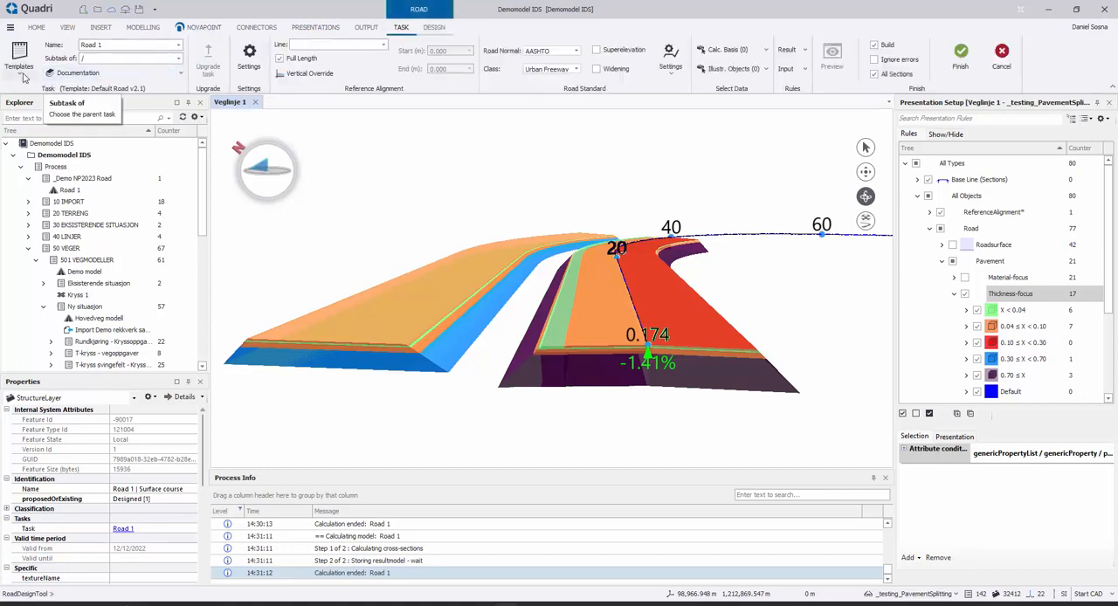
click(20, 65)
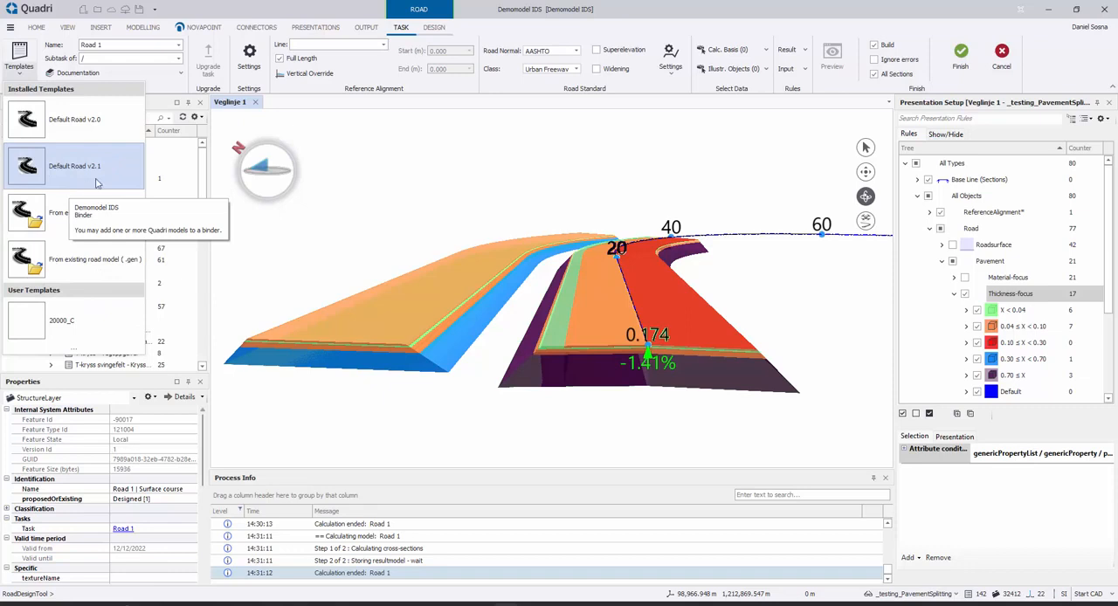
mouse_move(185, 309)
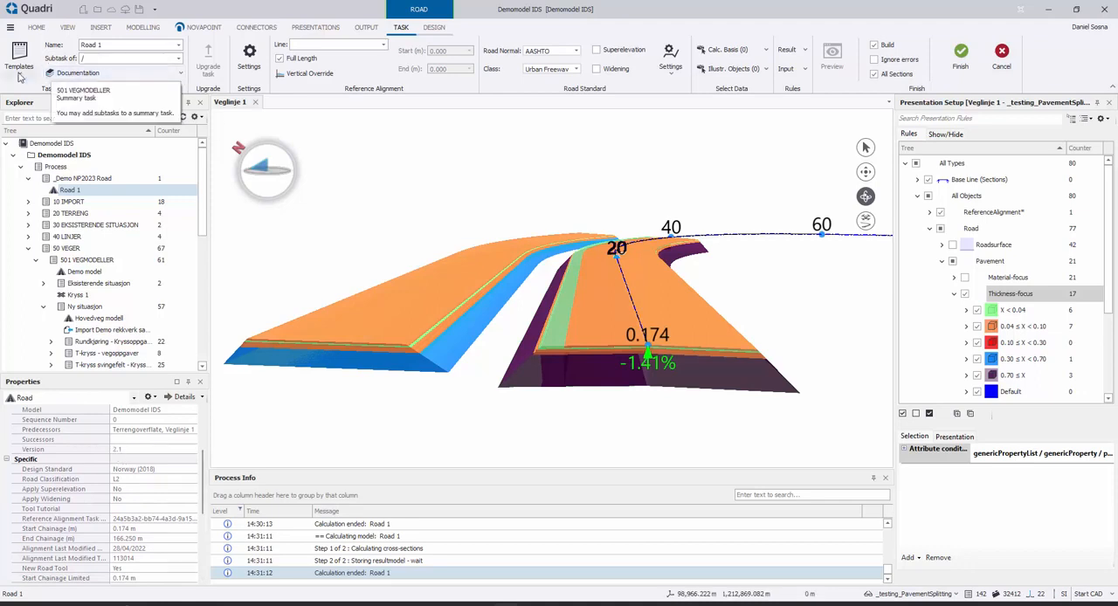
click(19, 54)
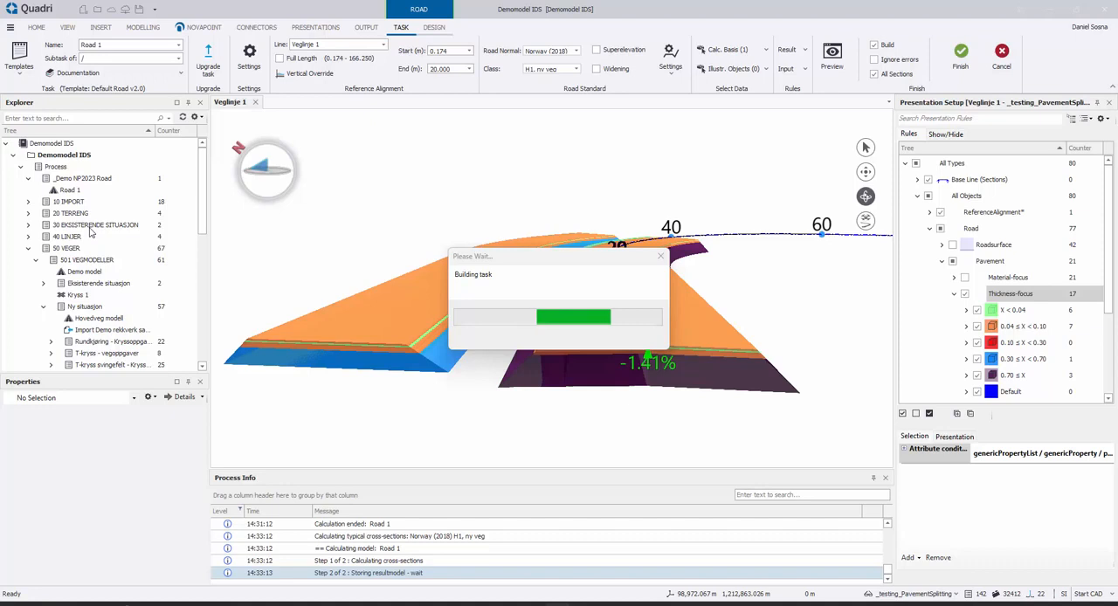
click(960, 52)
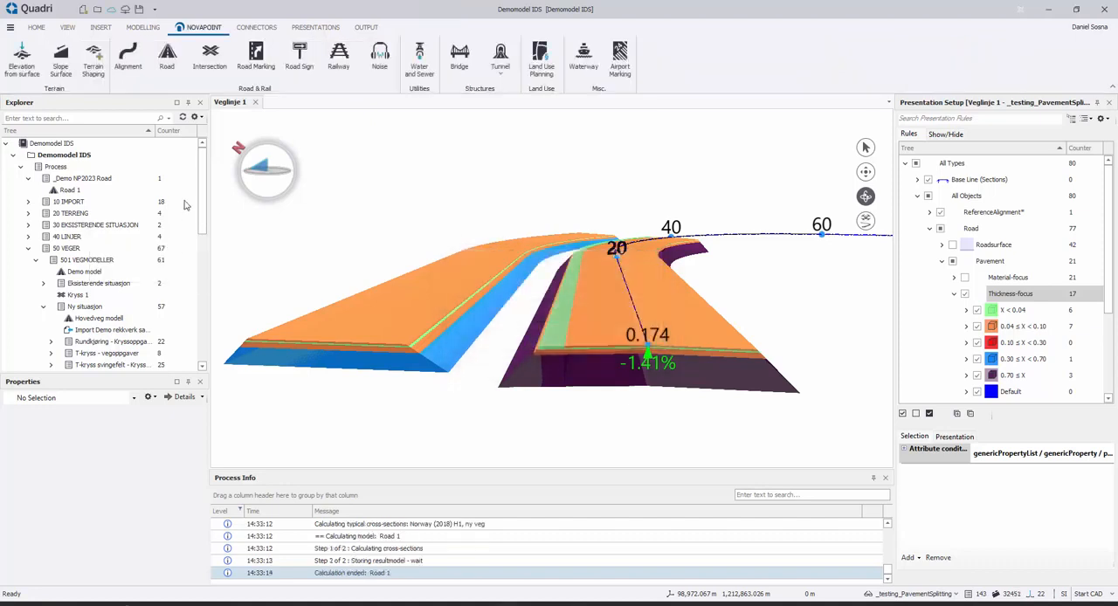
Show Road 1 (2) in its own view with Default presentation and open it for editing.
click(70, 201)
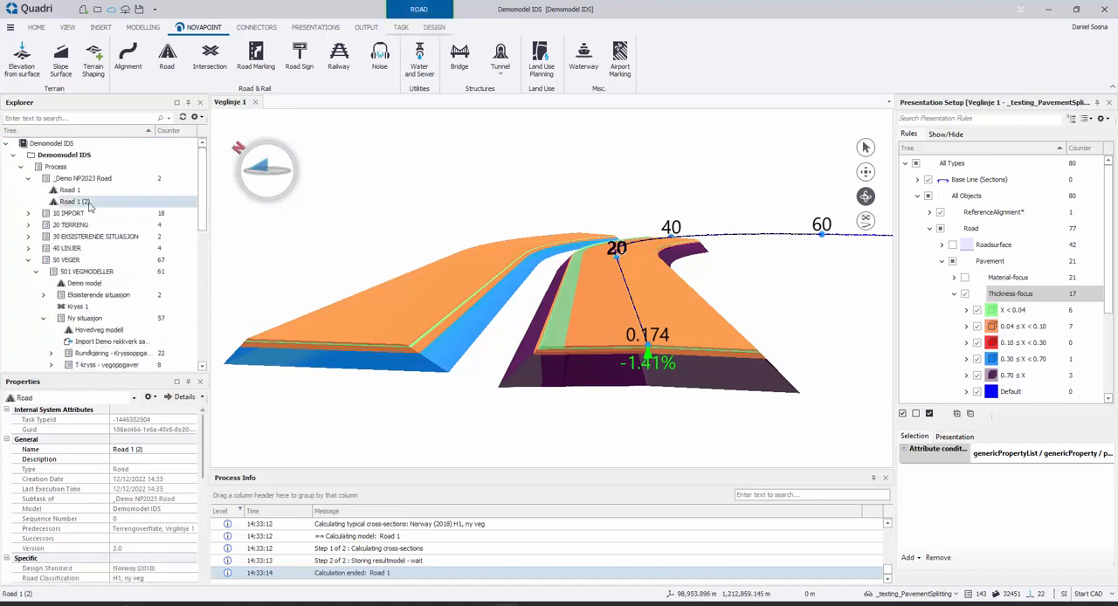
double_click(74, 202)
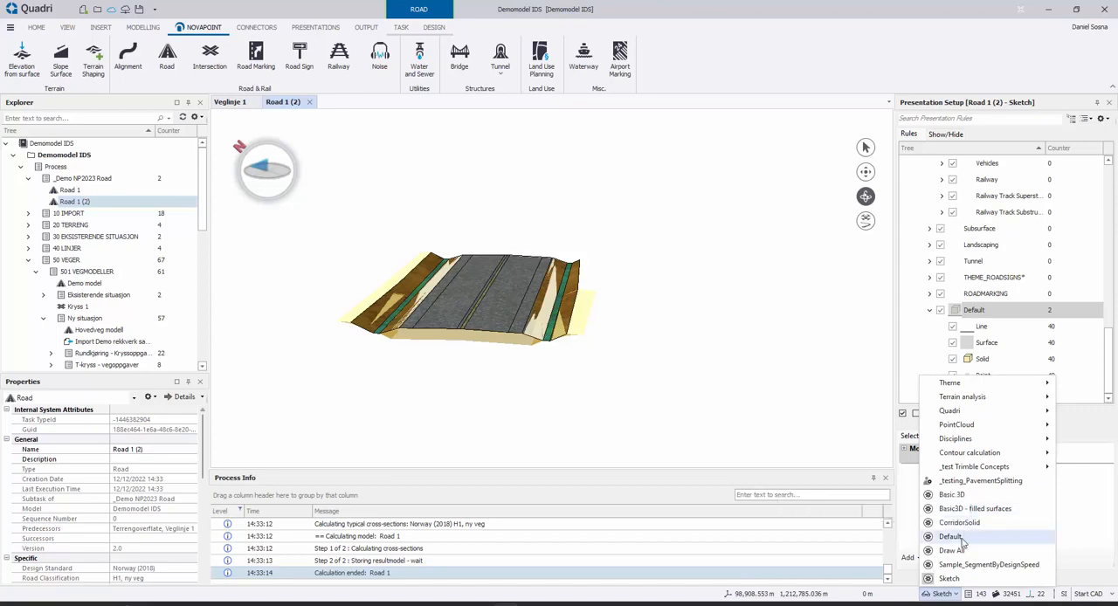
click(951, 536)
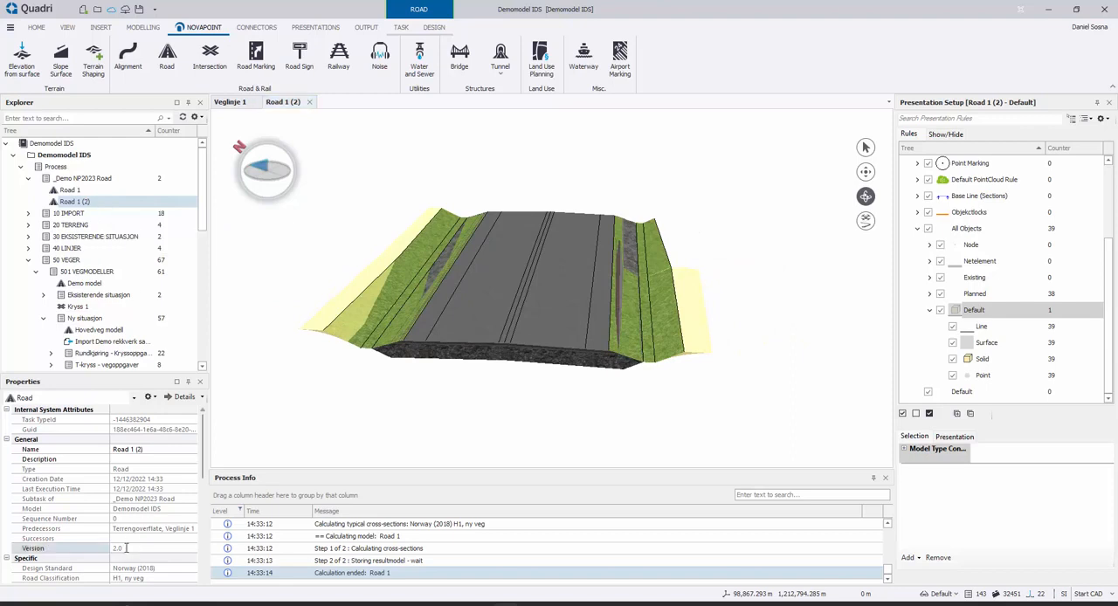
double_click(118, 549)
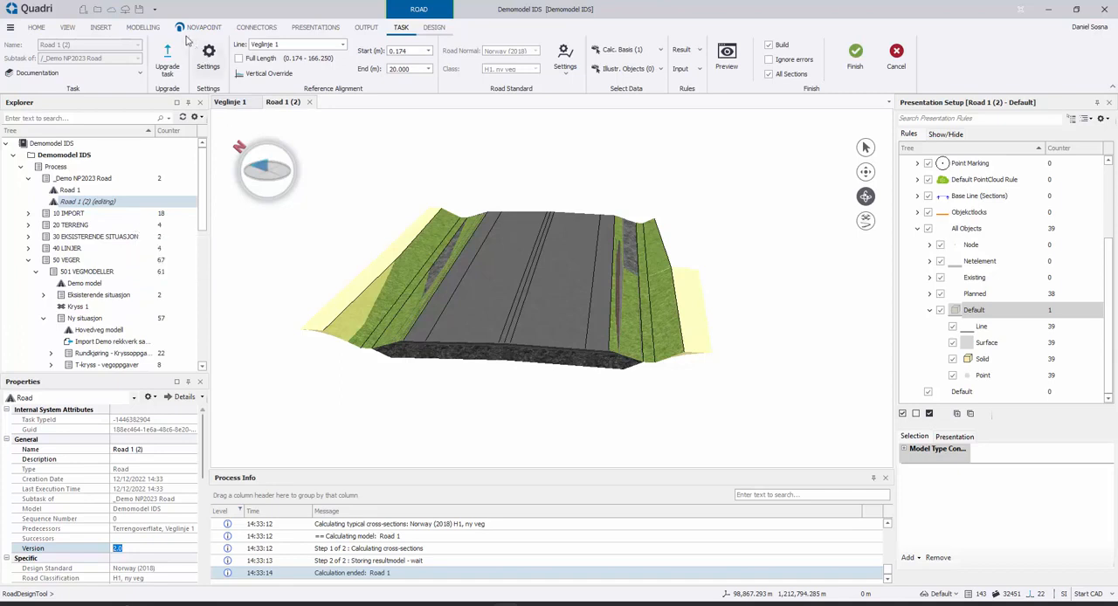
mouse_move(167, 56)
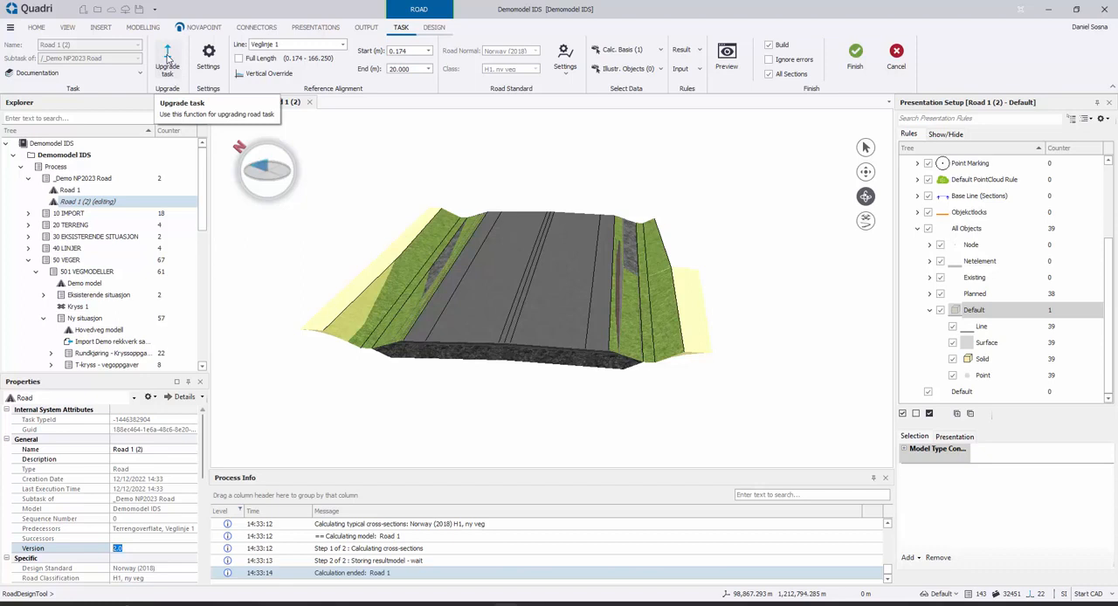
Upgrade Road 1 (2) to v2.1, cancel editing, then reopen it via Edit task.
click(166, 61)
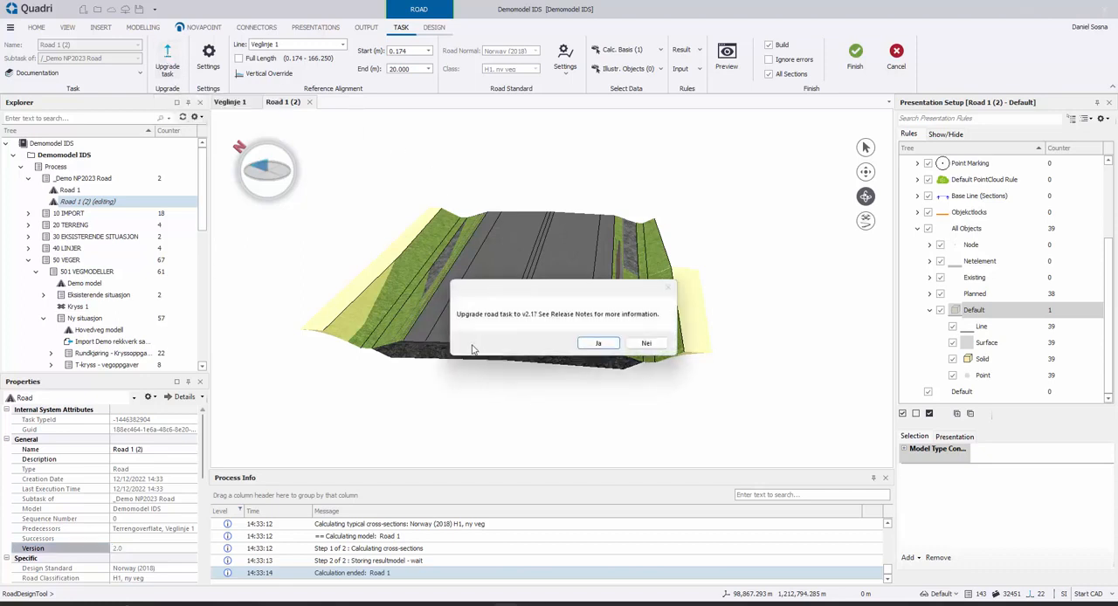
mouse_move(528, 319)
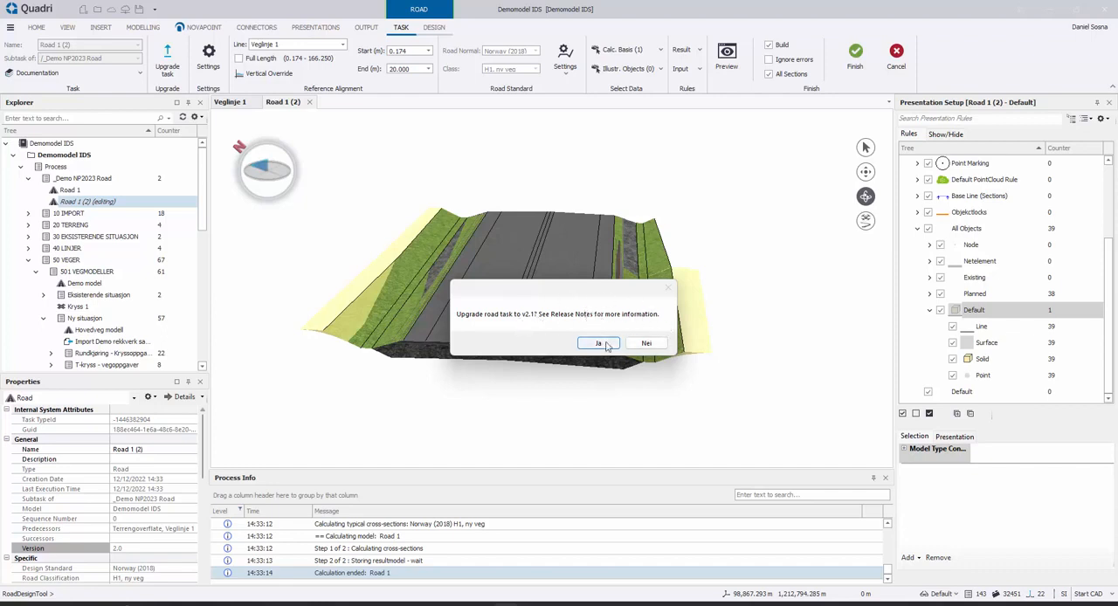
click(598, 342)
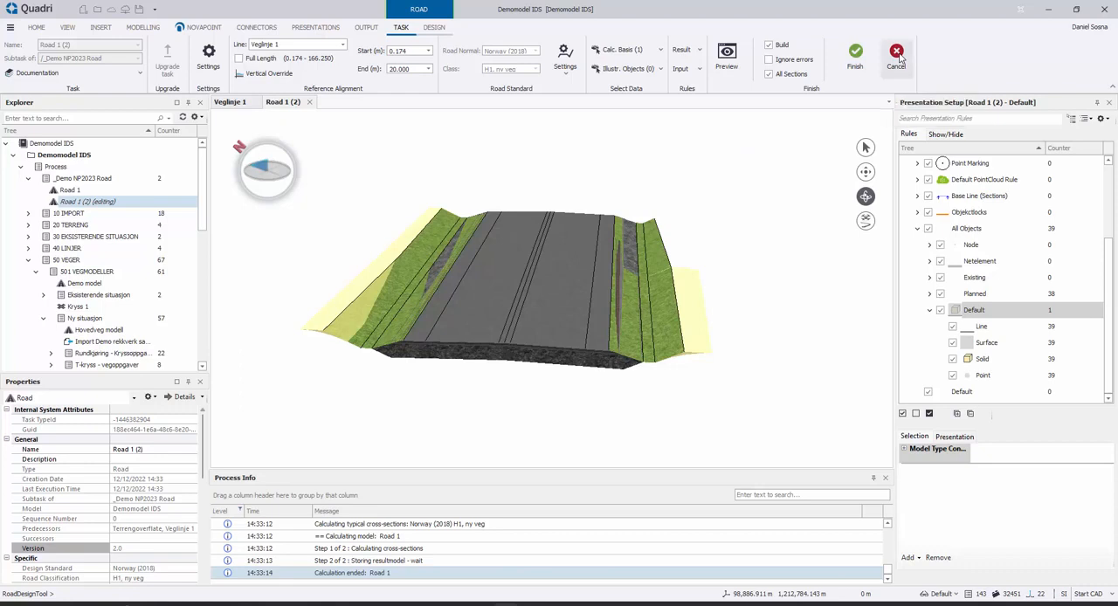
click(896, 52)
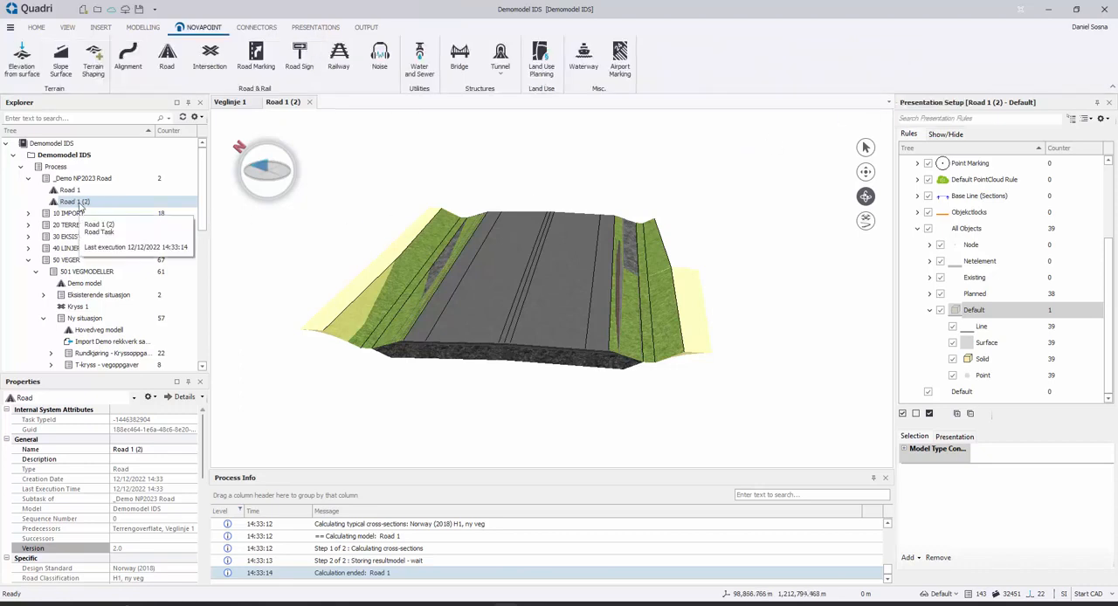
right_click(75, 202)
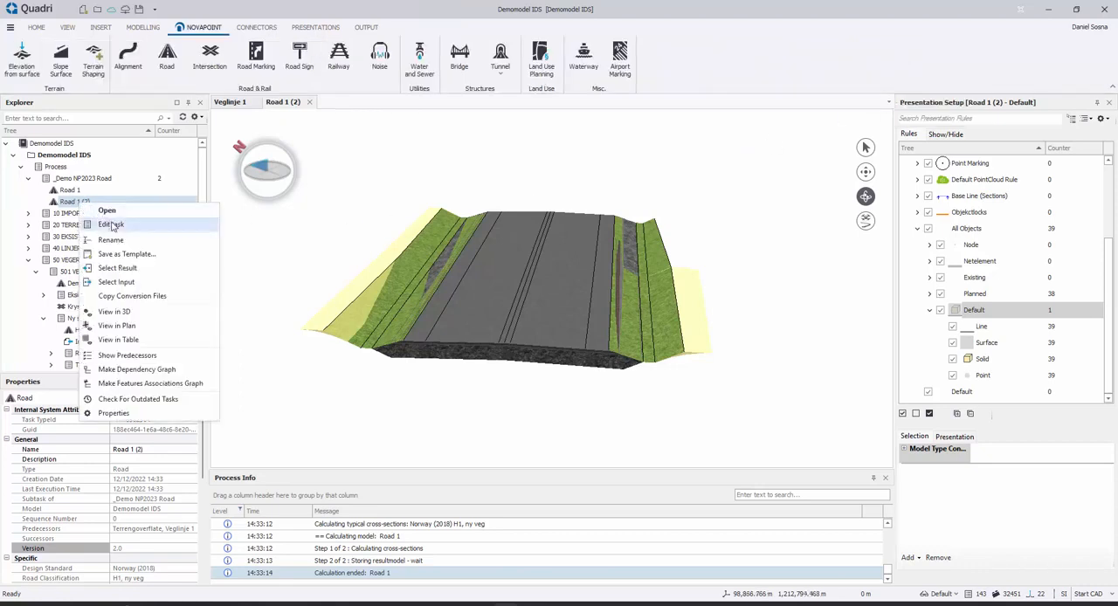
click(111, 225)
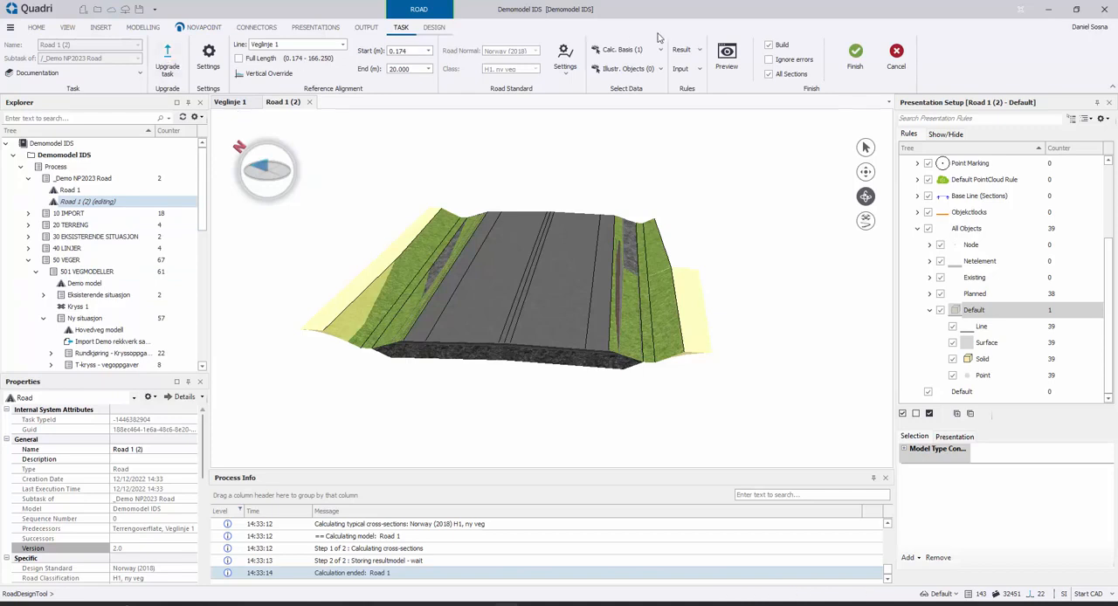